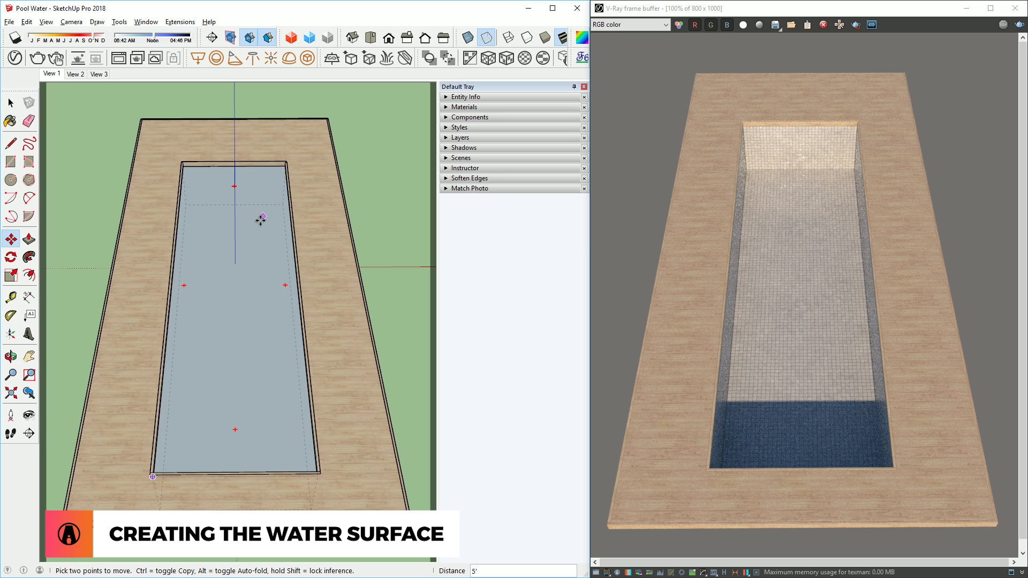
Reverse the water surface face inside the pool via its context menu
{"action": "right_click", "coordinate": [261, 220]}
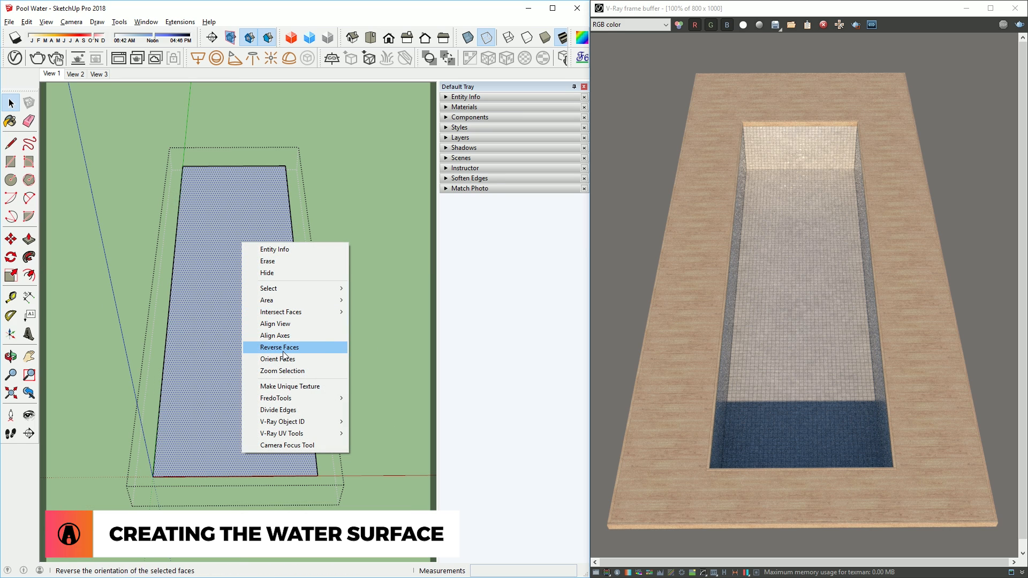
{"action": "left_click", "coordinate": [279, 346]}
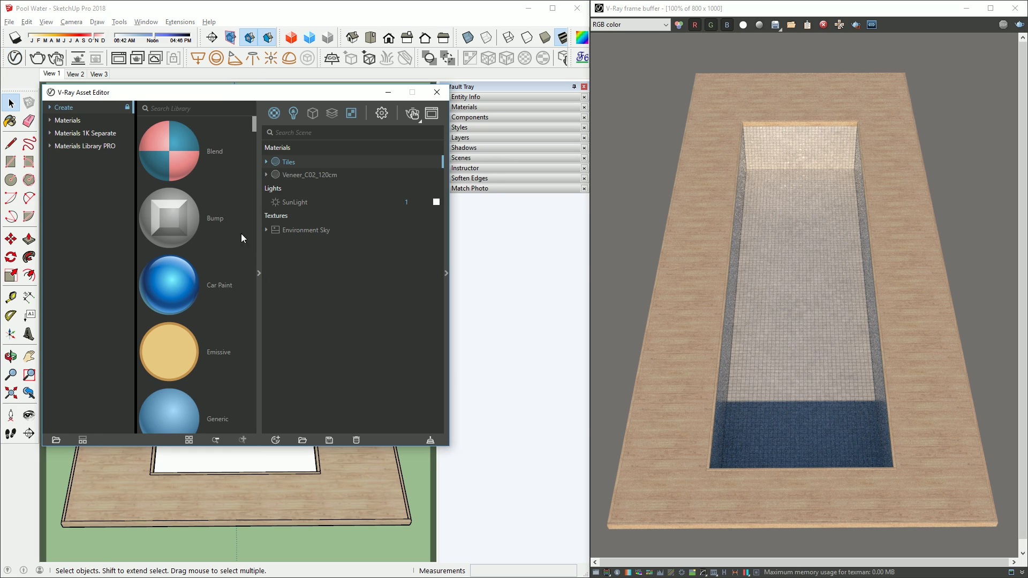
Apply the library's Liquid Water material and run an interactive render from View 2
{"action": "left_click", "coordinate": [67, 120]}
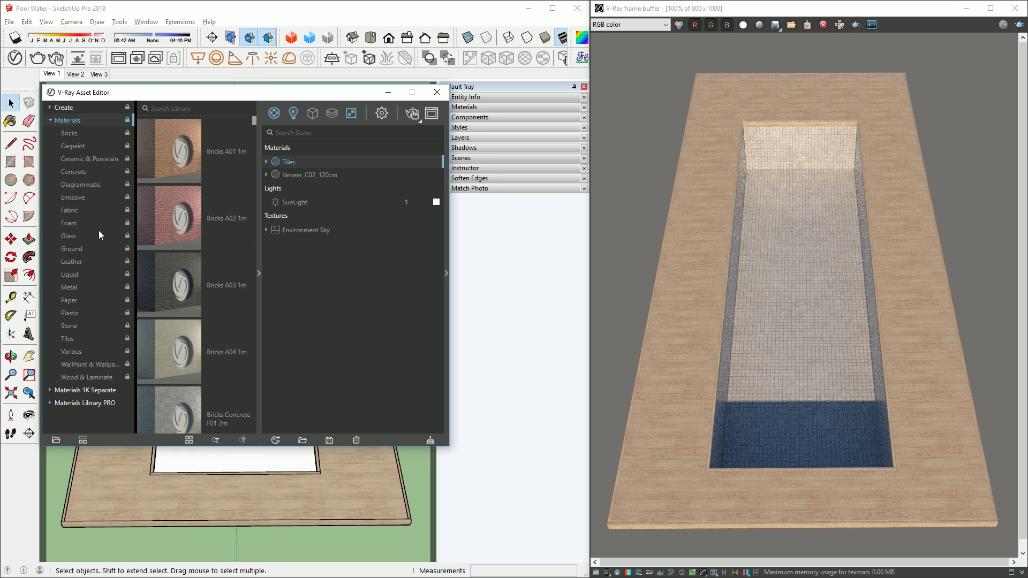
{"action": "left_click", "coordinate": [69, 274]}
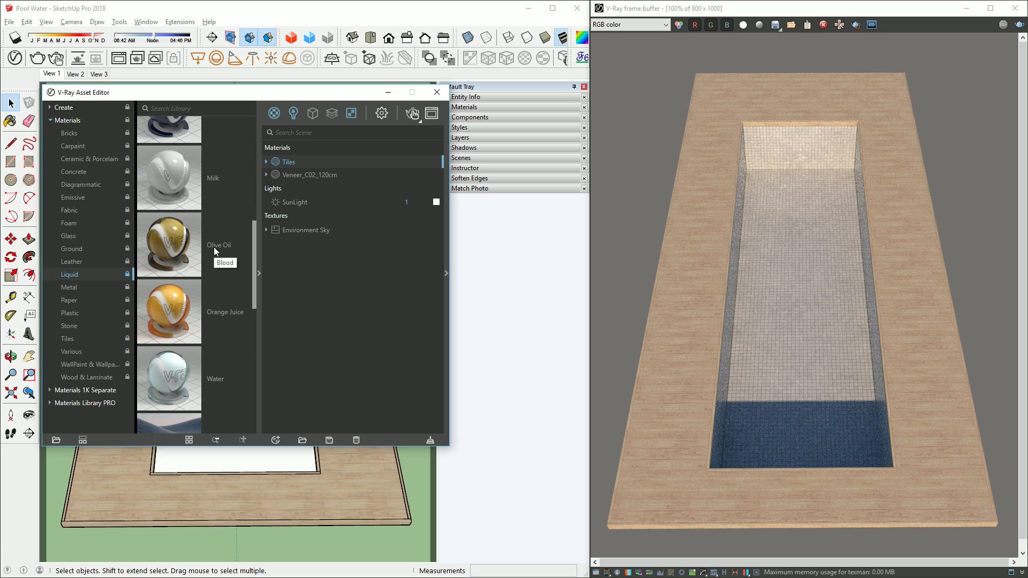
{"action": "scroll", "scroll_direction": "down", "scroll_amount": 3}
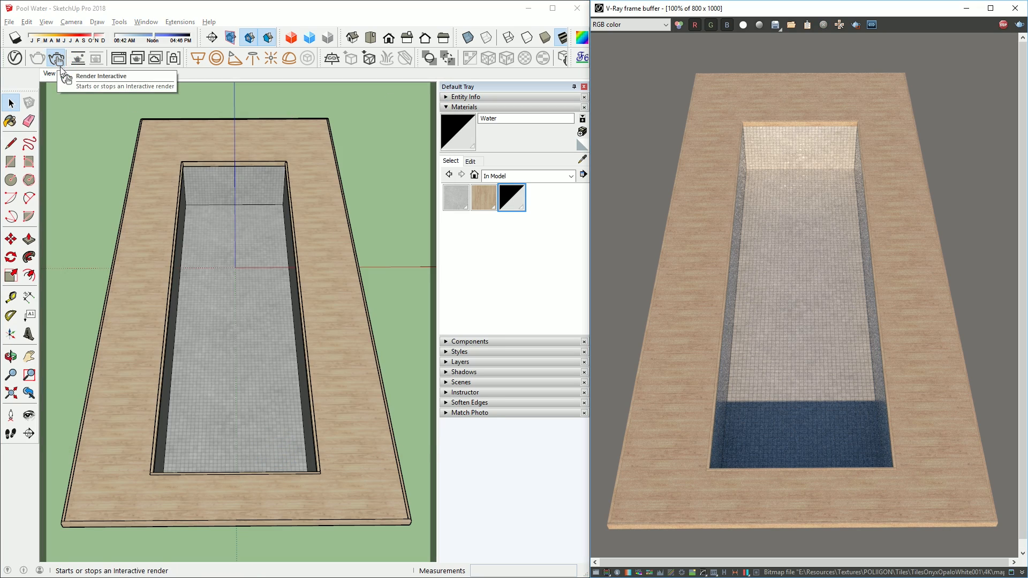
{"action": "left_click", "coordinate": [56, 58]}
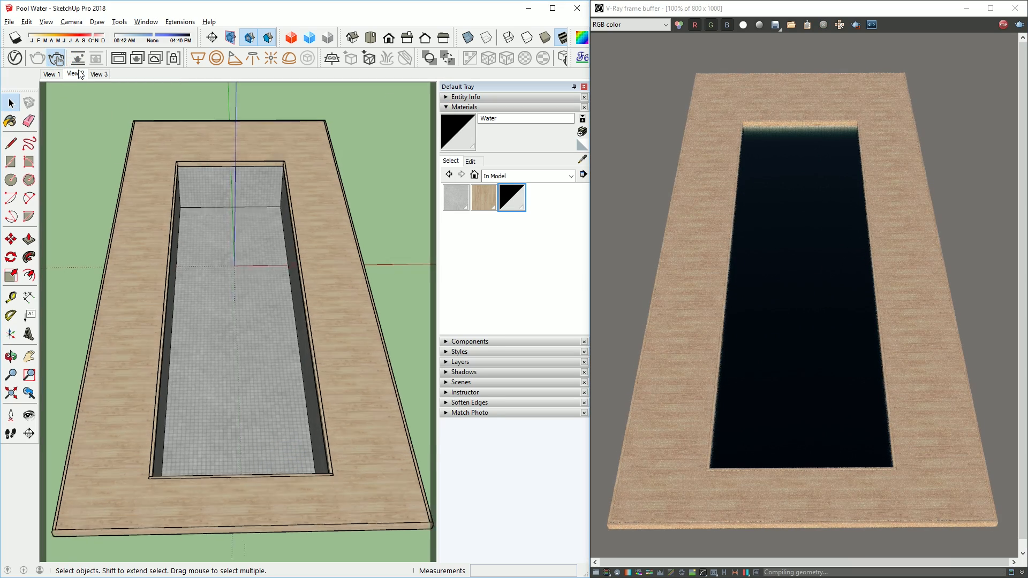
{"action": "left_click", "coordinate": [74, 74]}
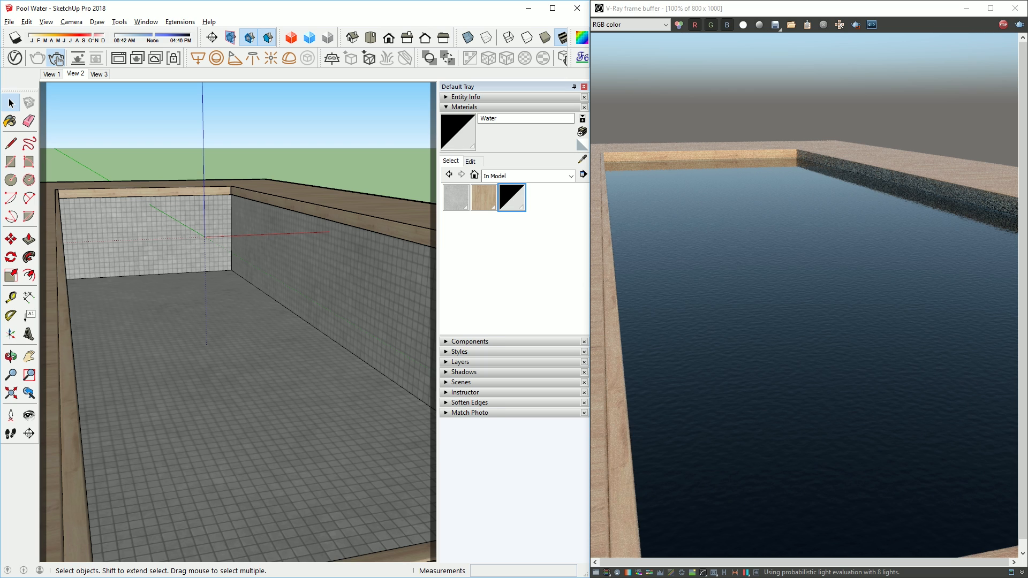
Delete the Water material and create a generic material named Pool Water
{"action": "right_click", "coordinate": [290, 188]}
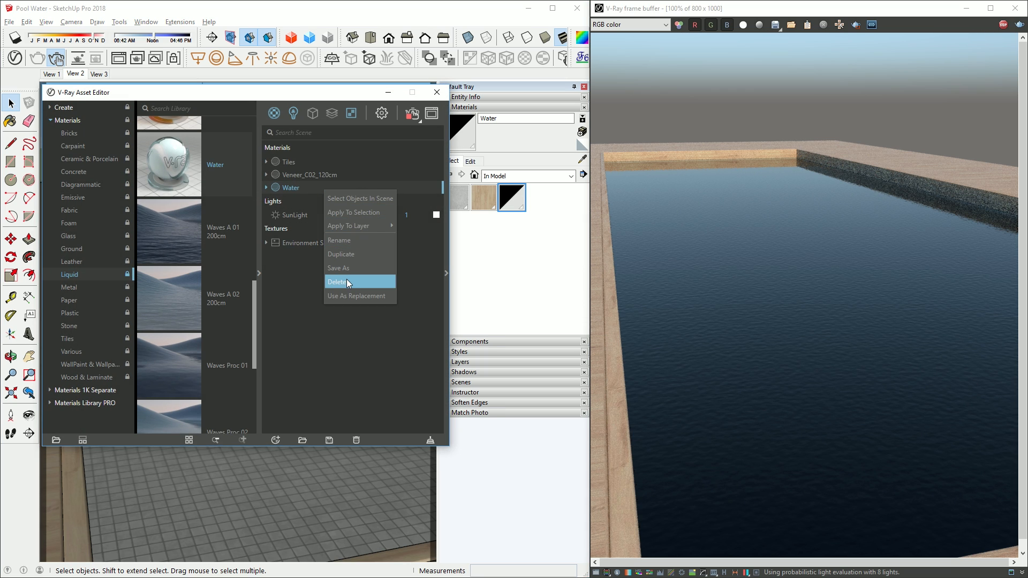
{"action": "left_click", "coordinate": [337, 281]}
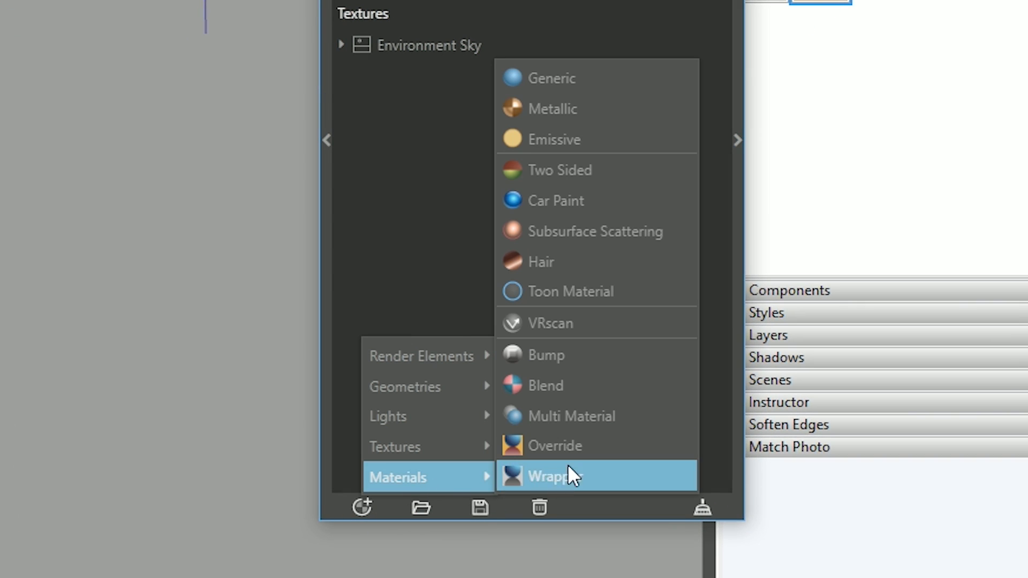
{"action": "left_click", "coordinate": [552, 476]}
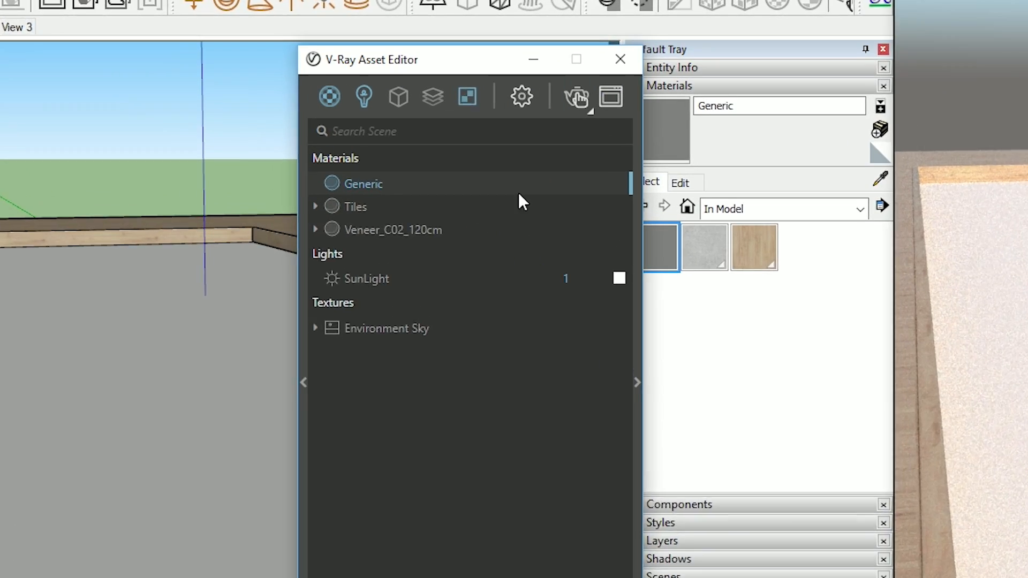
{"action": "type", "text": "Pool Water"}
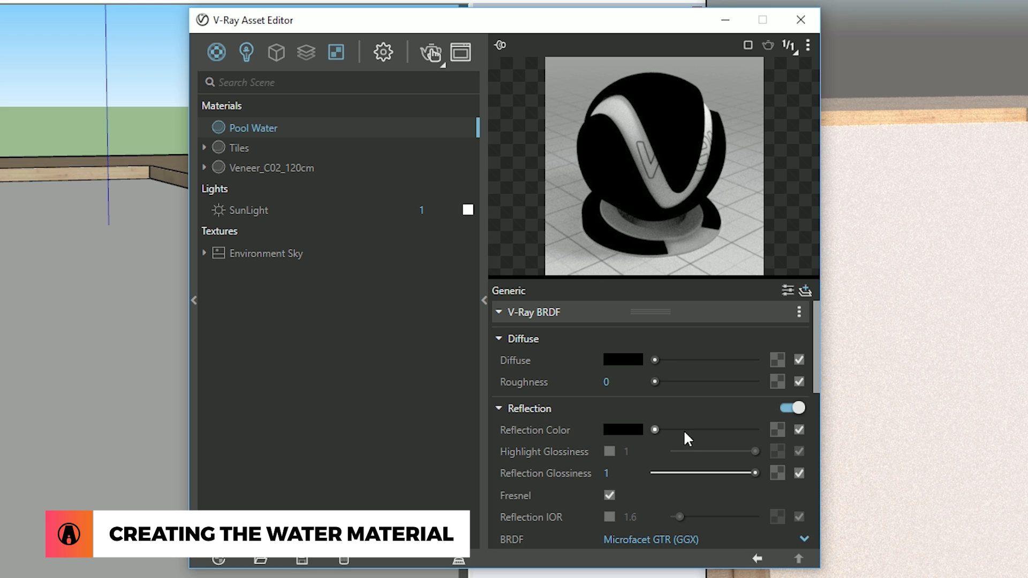
Set Pool Water's reflection and refraction colours to white with IOR 1.33
{"action": "left_click_drag", "start_coordinate": [653, 429], "coordinate": [754, 429]}
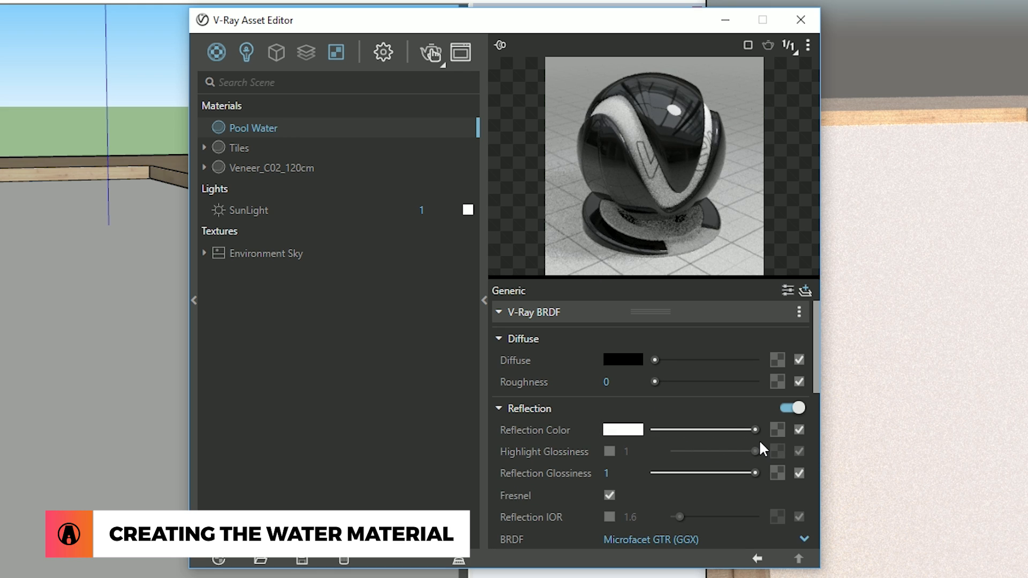
{"action": "scroll", "scroll_direction": "down", "scroll_amount": 3}
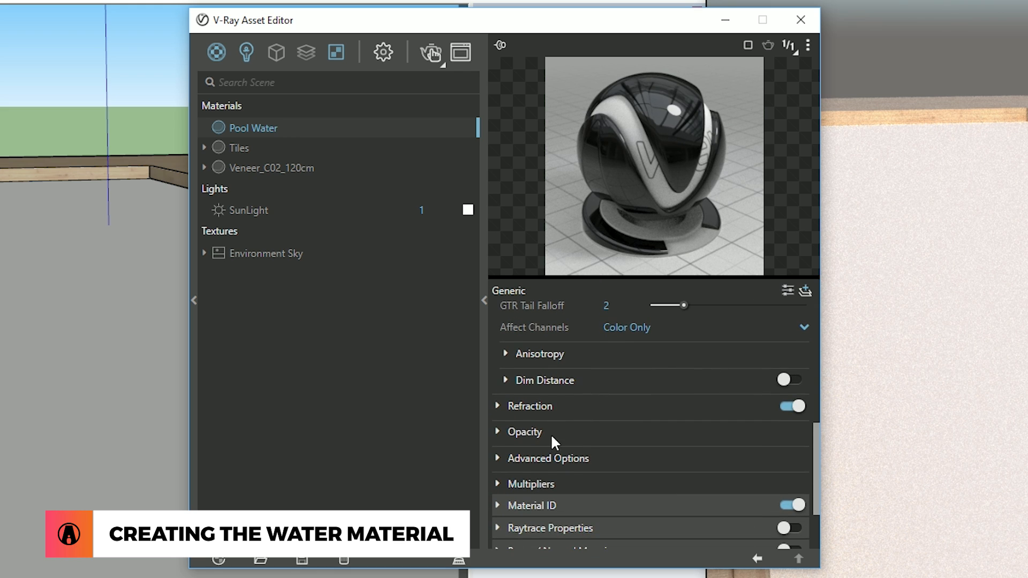
{"action": "left_click", "coordinate": [529, 406]}
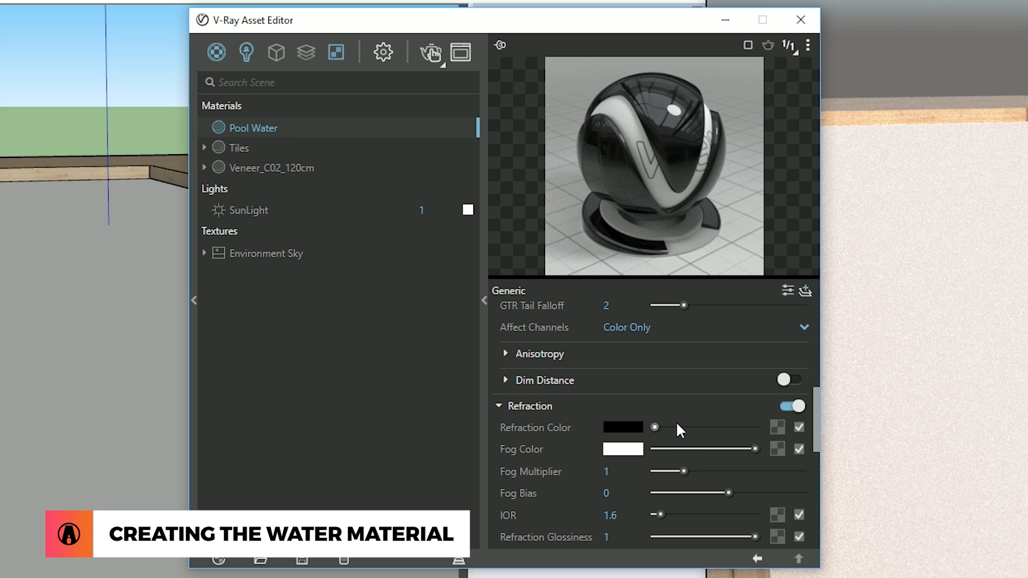
{"action": "left_click_drag", "start_coordinate": [654, 427], "coordinate": [754, 427]}
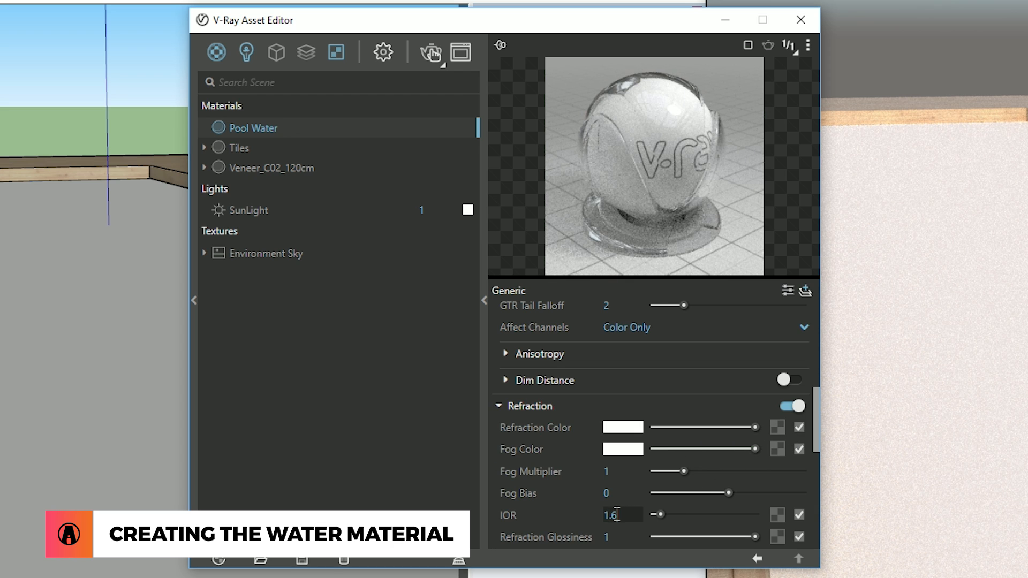
{"action": "type", "text": "1.33"}
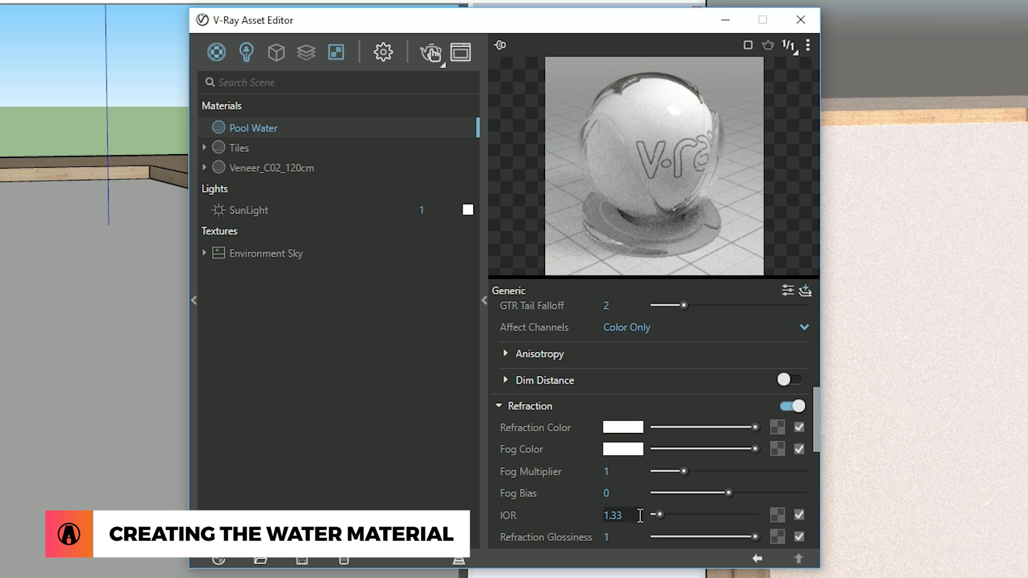
{"action": "left_click", "coordinate": [809, 46]}
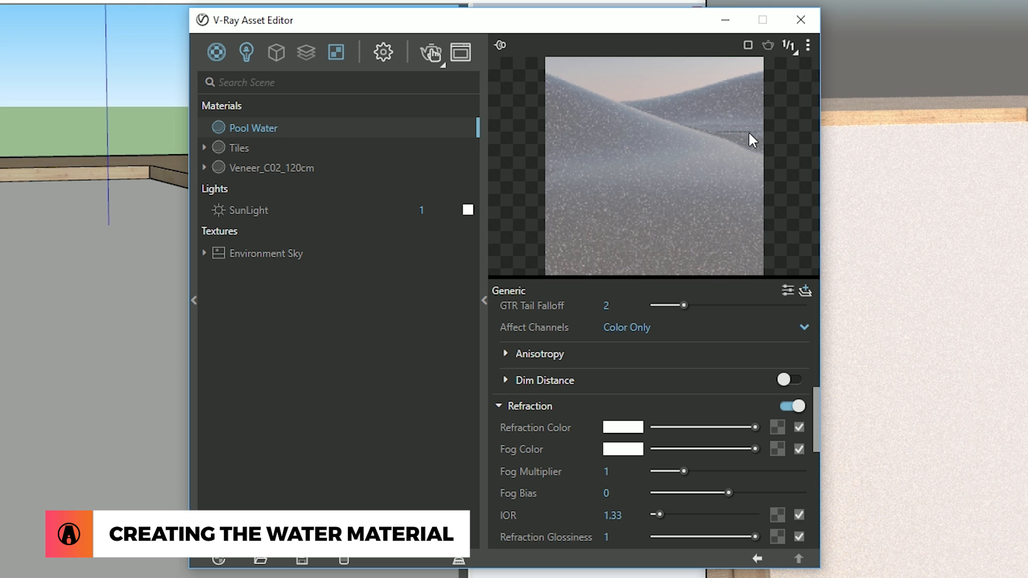
Drive Pool Water's displacement with a Noise A texture map
{"action": "scroll", "scroll_direction": "down", "scroll_amount": 3}
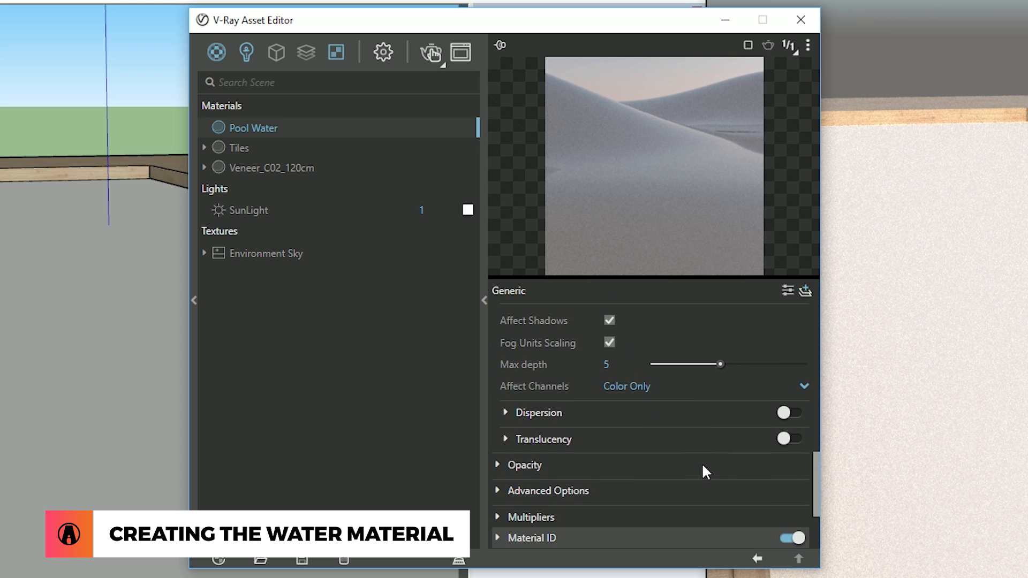
{"action": "scroll", "scroll_direction": "down", "scroll_amount": 3}
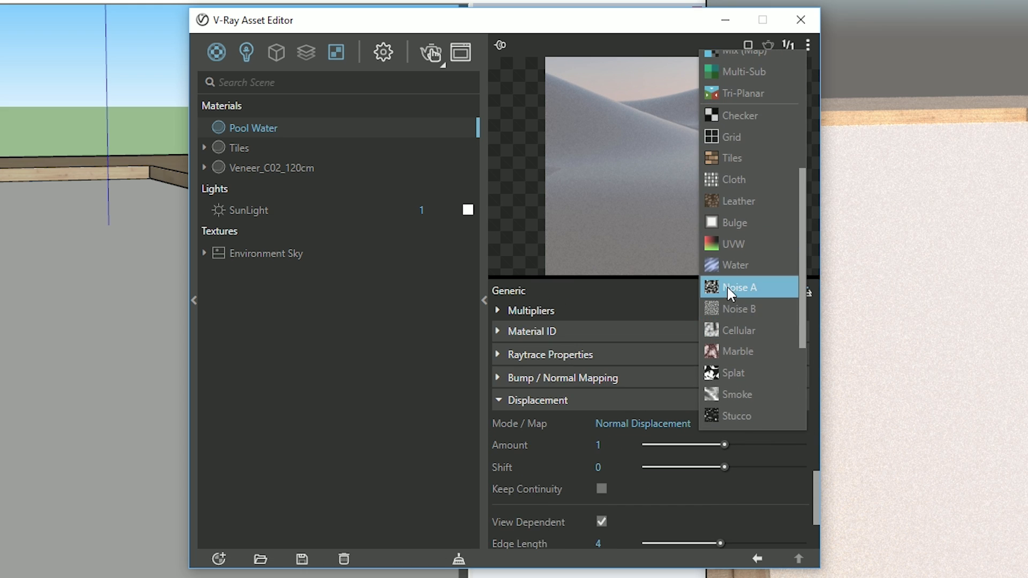
{"action": "left_click", "coordinate": [740, 287]}
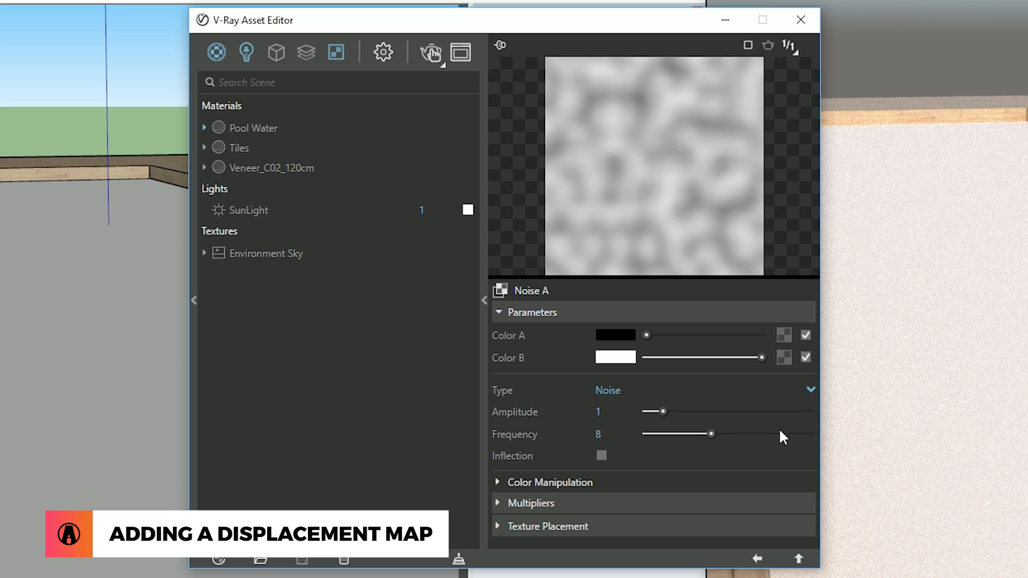
{"action": "left_click", "coordinate": [757, 558]}
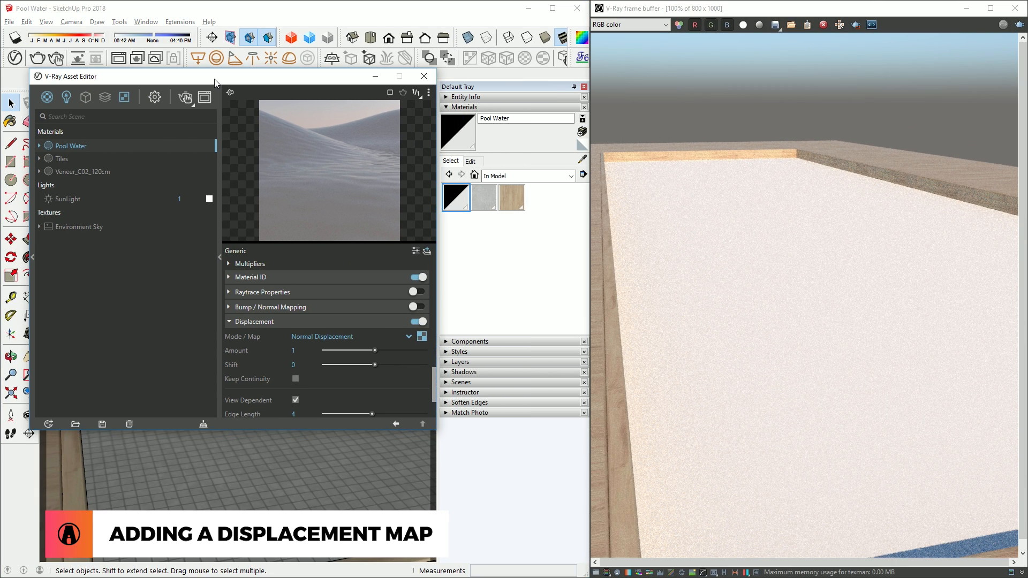
Restart the interactive render to show the noisy displaced water ripples
{"action": "left_click", "coordinate": [185, 97]}
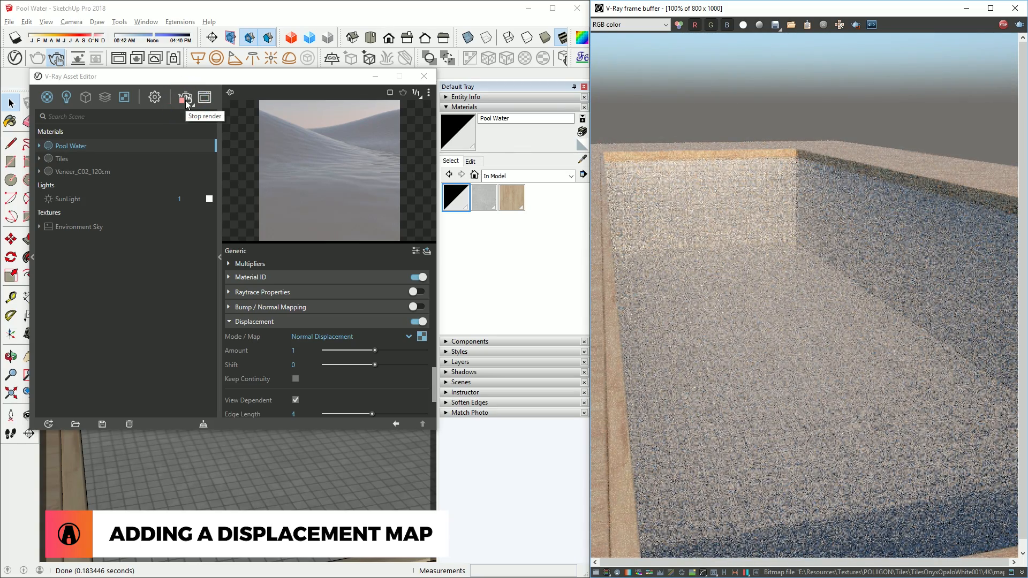
{"action": "left_click", "coordinate": [185, 96]}
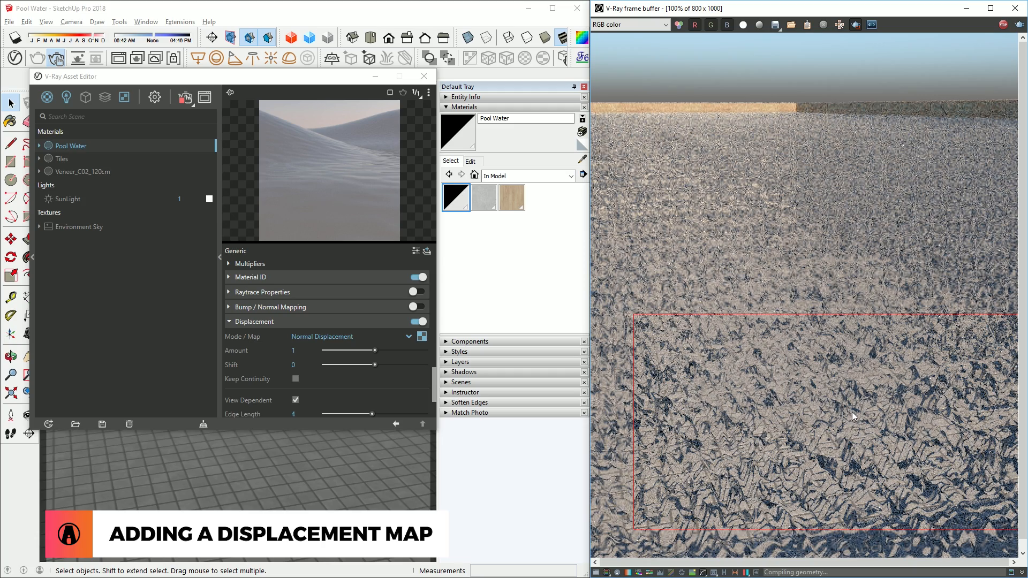
{"action": "left_click", "coordinate": [1002, 24]}
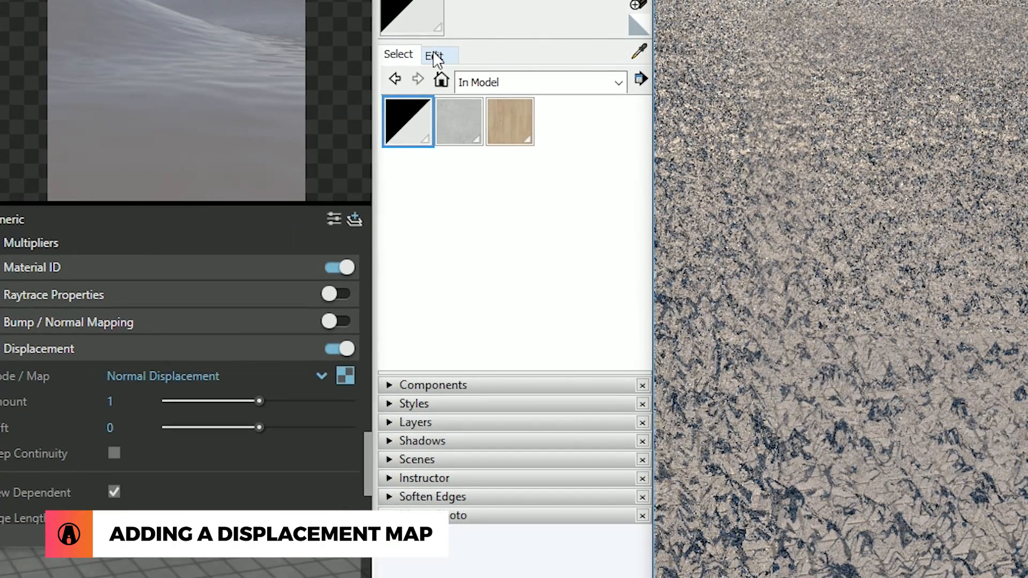
Bind Pool Water's colour to the Texture Helper and view the tiled pool at opacity 10
{"action": "left_click", "coordinate": [435, 55]}
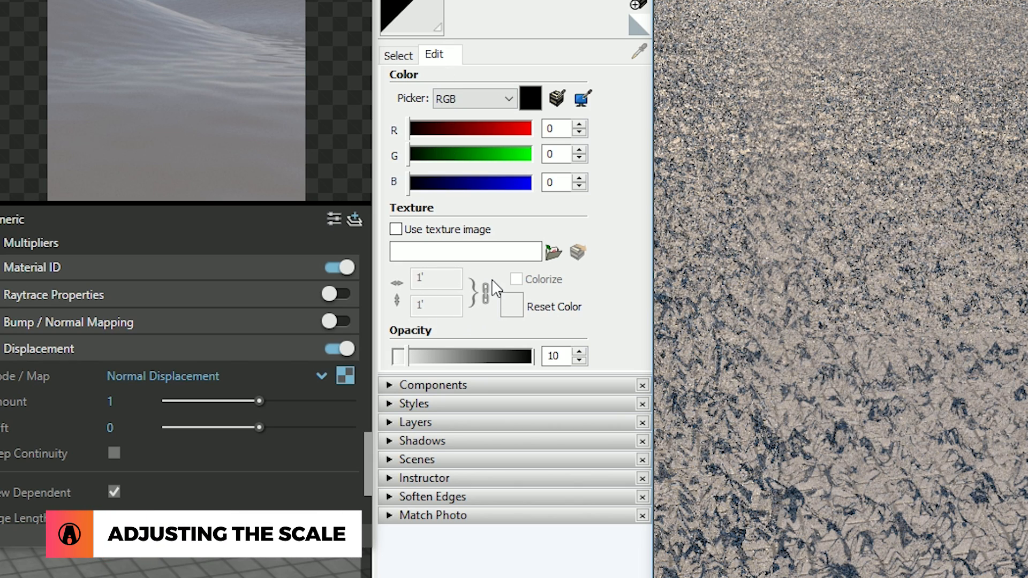
{"action": "mouse_move", "coordinate": [477, 287]}
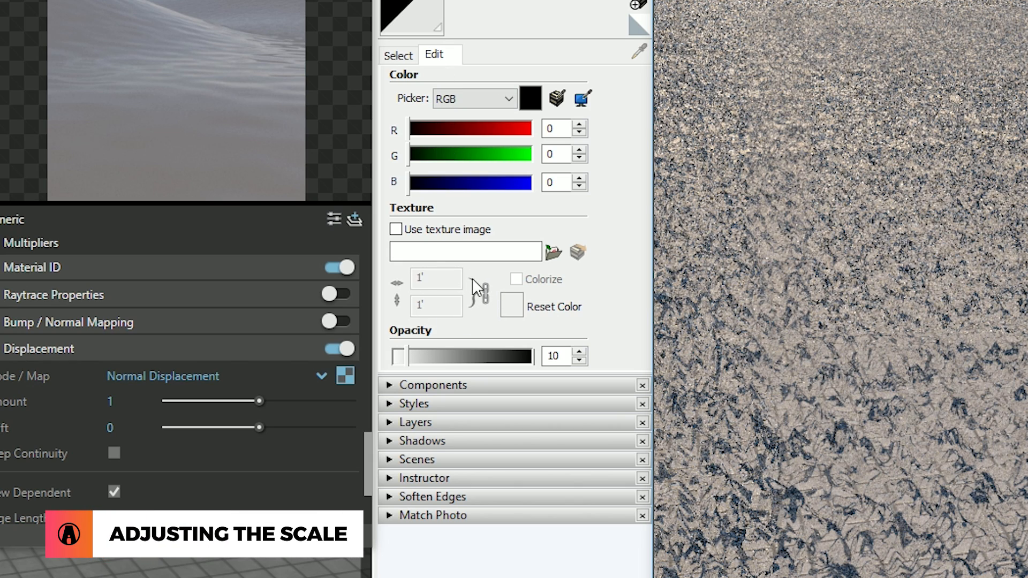
{"action": "left_click", "coordinate": [395, 229]}
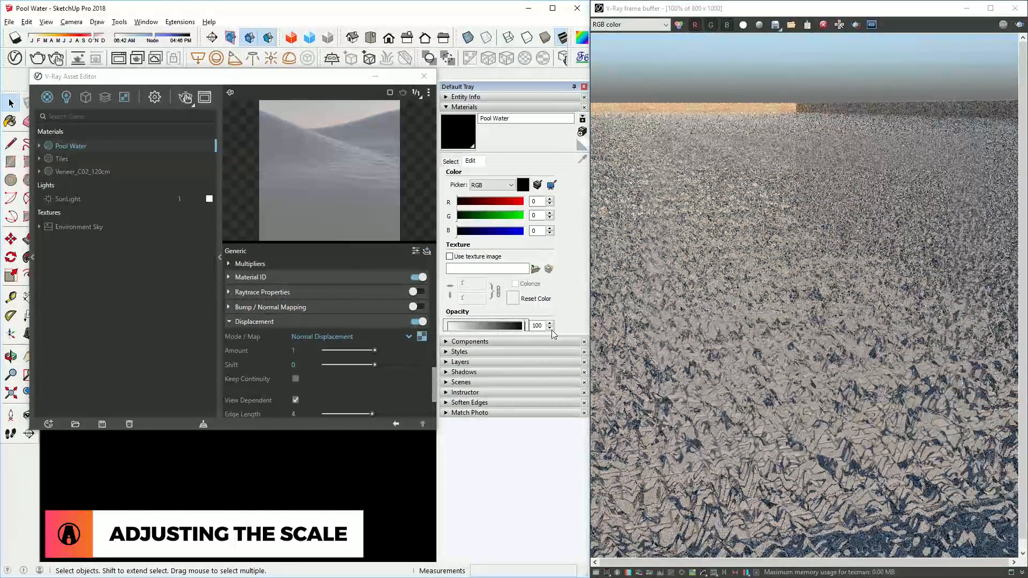
{"action": "left_click", "coordinate": [424, 76]}
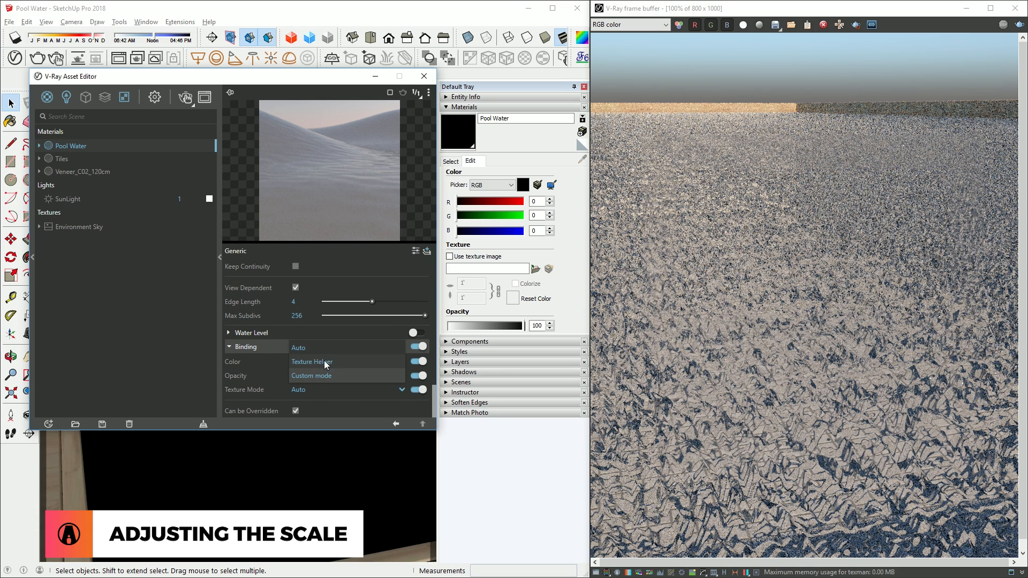
{"action": "left_click", "coordinate": [312, 361]}
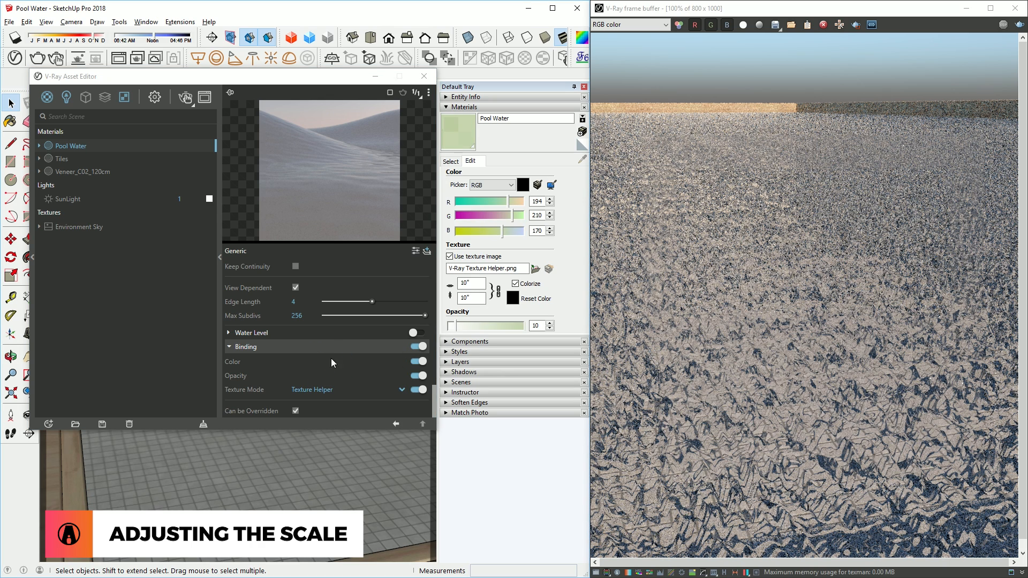
{"action": "left_click", "coordinate": [424, 76]}
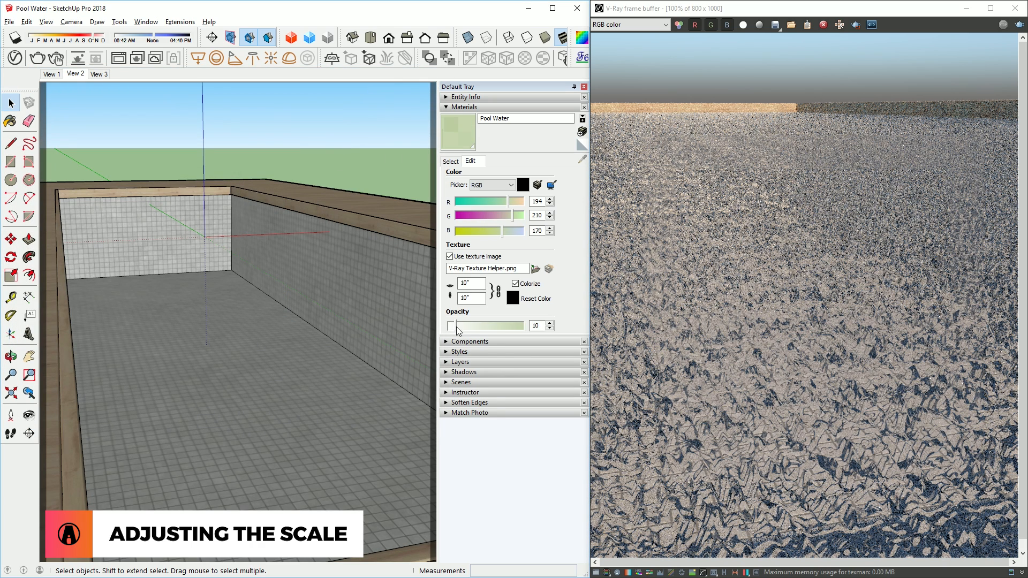
Restore Pool Water opacity to 100 and start an interactive render
{"action": "left_click_drag", "start_coordinate": [452, 325], "coordinate": [525, 325]}
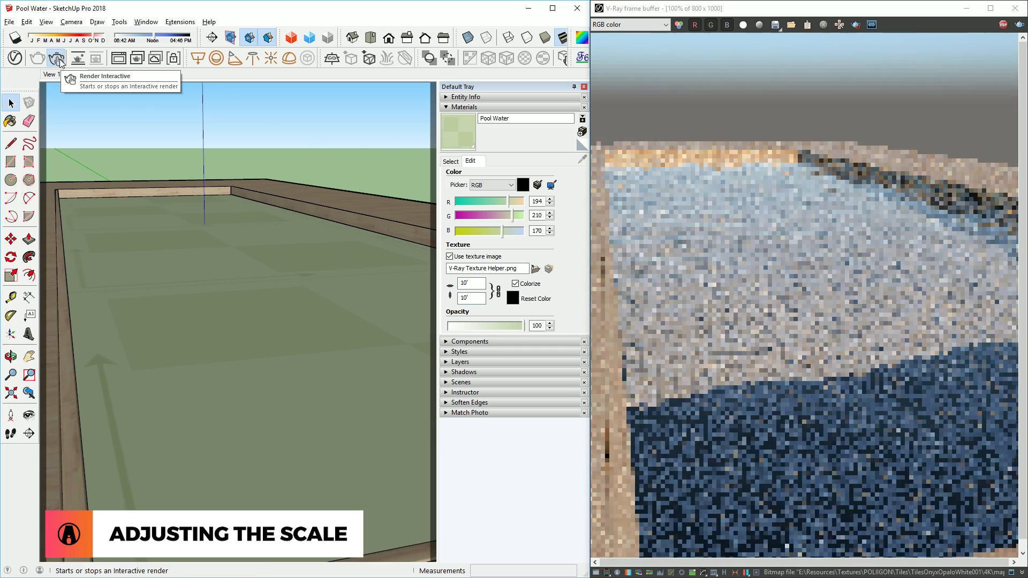
{"action": "left_click", "coordinate": [57, 58]}
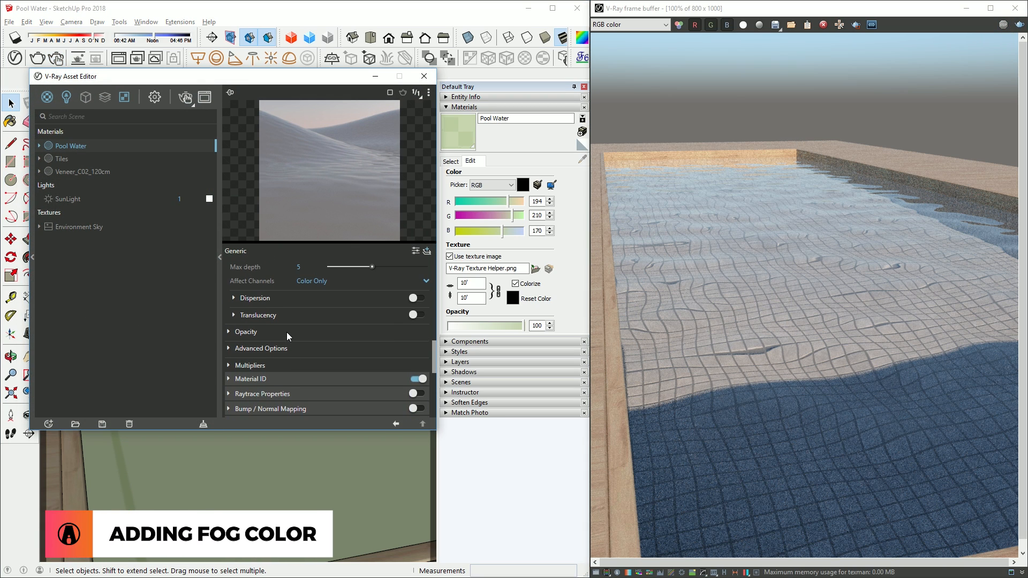
Set the fog colour to light blue (200, 230, 245) with fog multiplier 0.002
{"action": "left_click", "coordinate": [247, 294]}
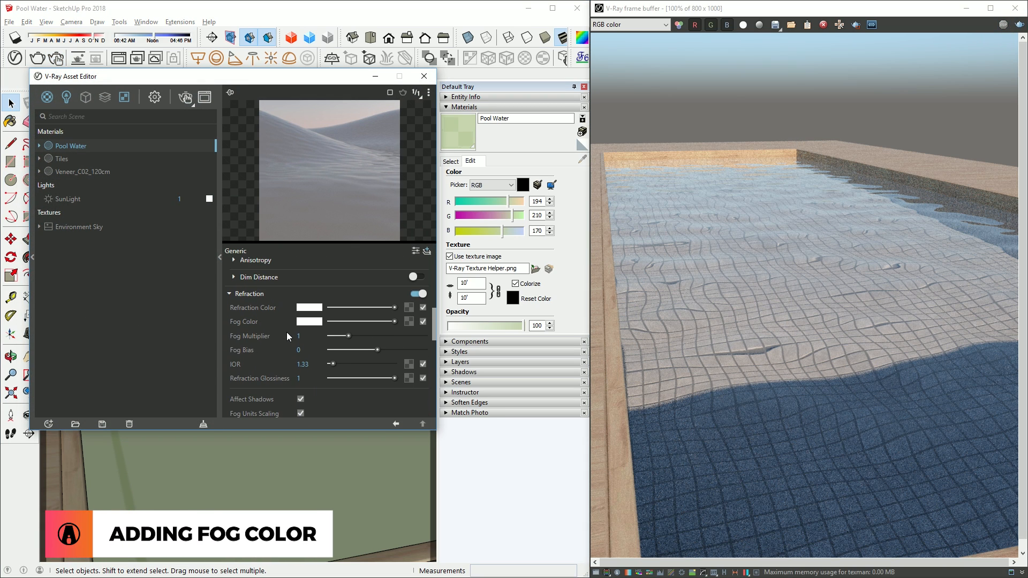
{"action": "mouse_move", "coordinate": [308, 322]}
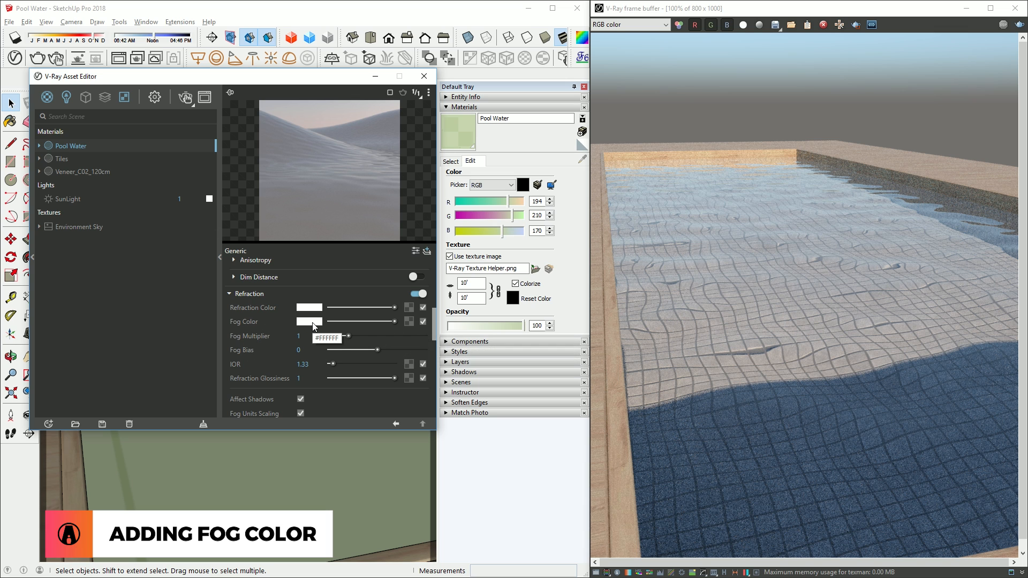
{"action": "left_click", "coordinate": [308, 321]}
{"action": "type", "text": "230"}
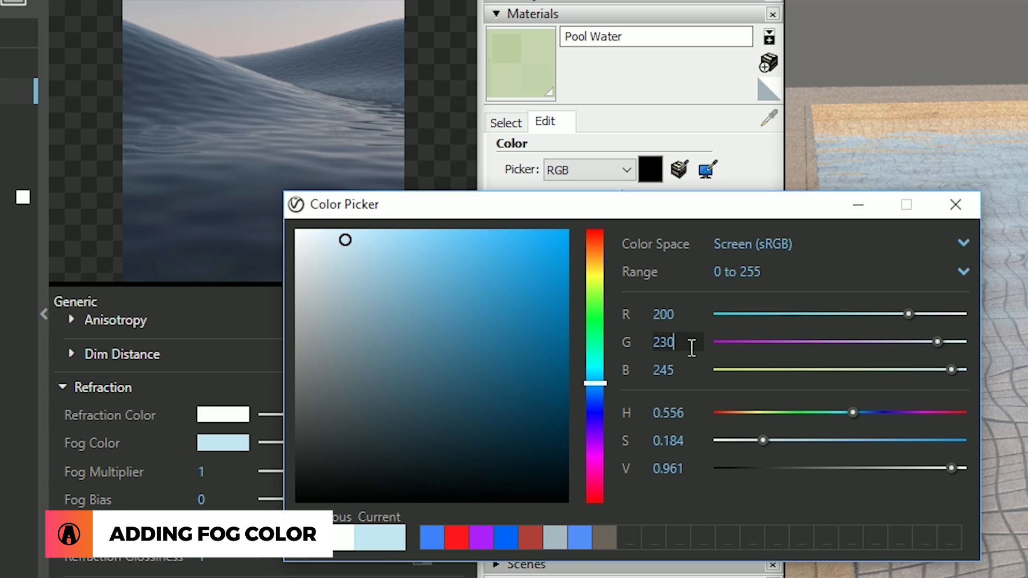
{"action": "left_click", "coordinate": [954, 204]}
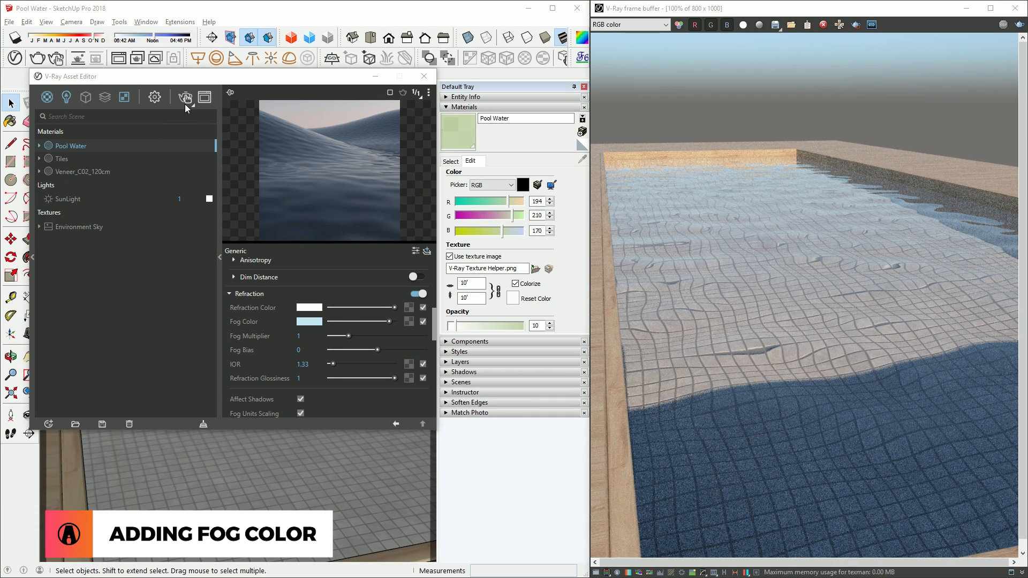
{"action": "left_click", "coordinate": [186, 97]}
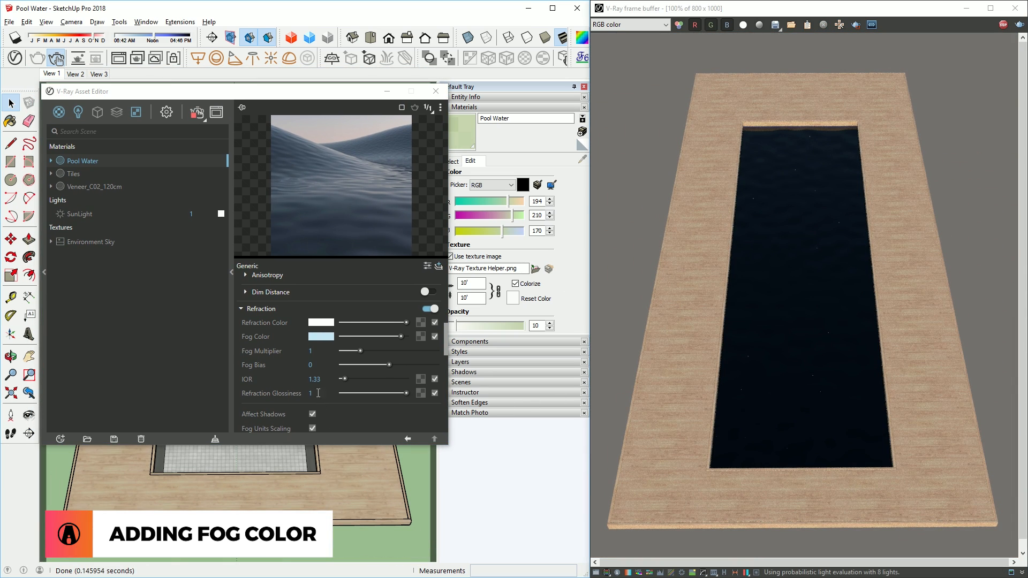
{"action": "type", "text": "0.00"}
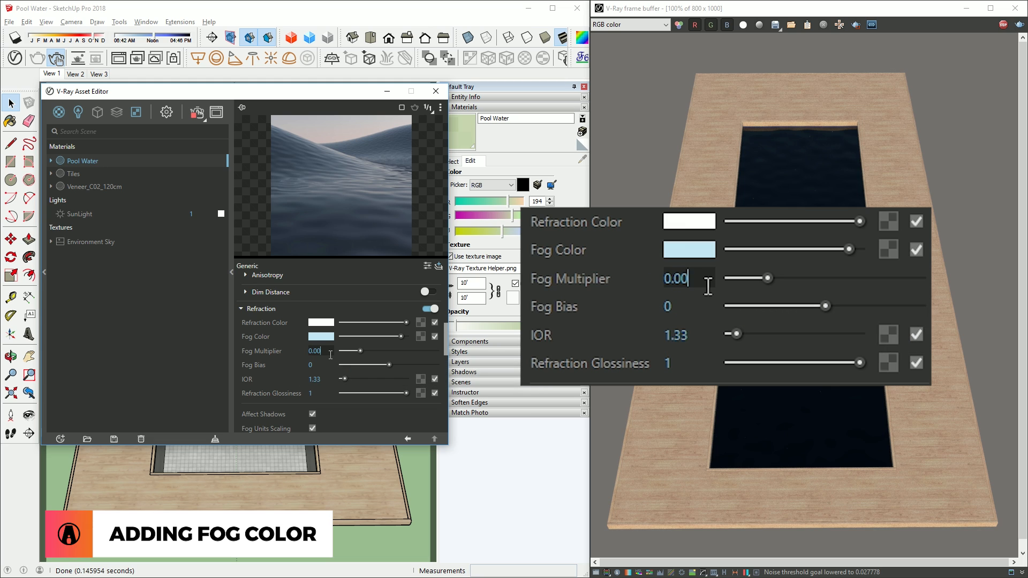
{"action": "type", "text": "0.002"}
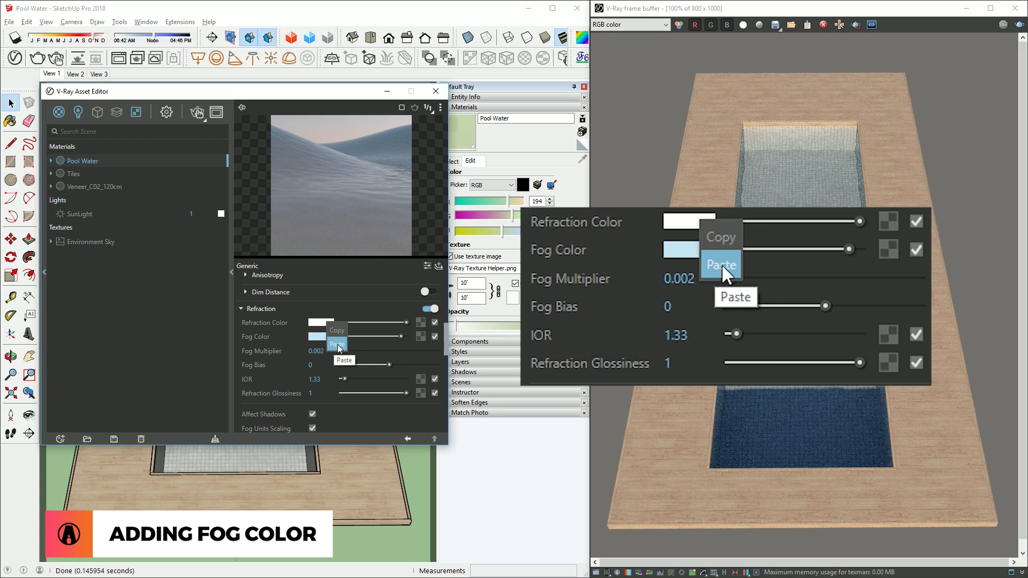
Paste the same light blue into the Refraction Color
{"action": "left_click", "coordinate": [336, 343]}
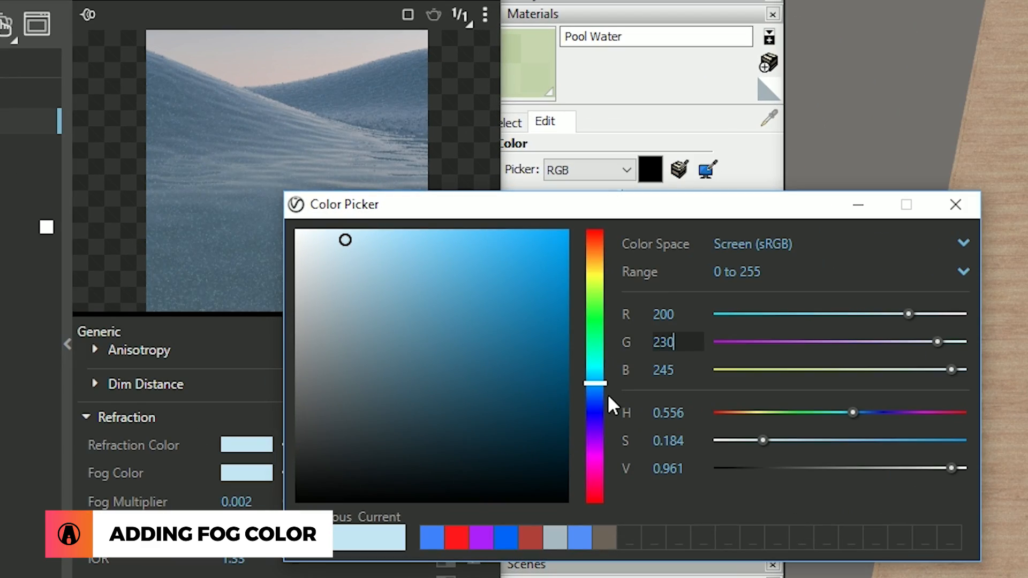
{"action": "left_click", "coordinate": [955, 204]}
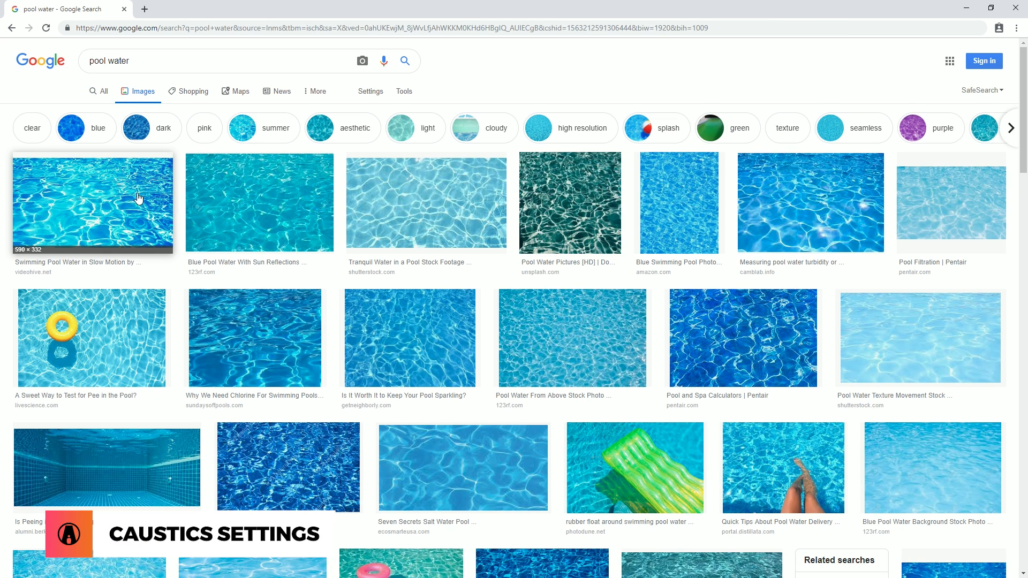
View a Google Images pool water photo as a colour reference
{"action": "left_click", "coordinate": [425, 202]}
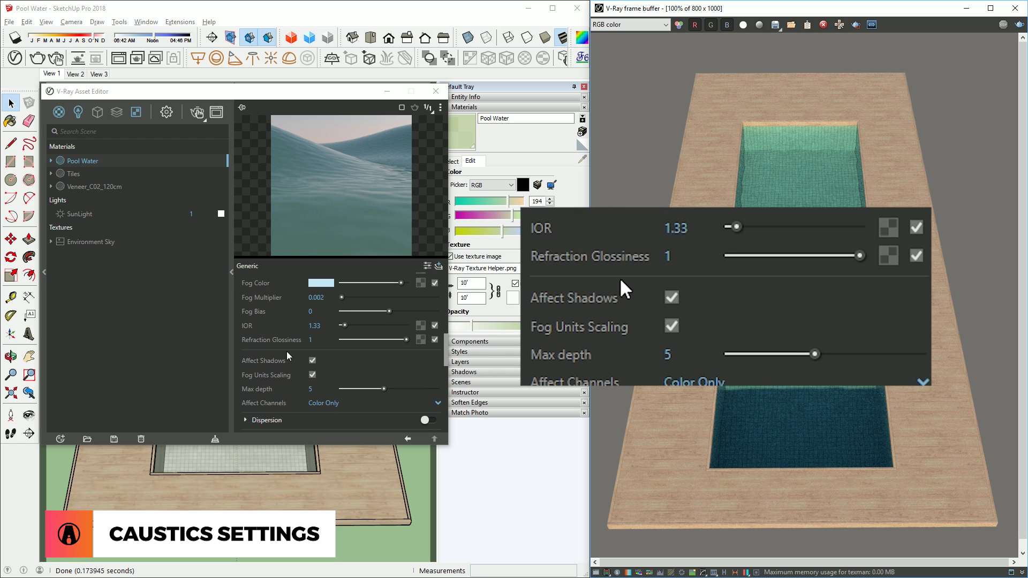
Disable Interactive rendering and enable Photon Mapped Caustics under Global Illumination in Render Settings
{"action": "left_click", "coordinate": [671, 297]}
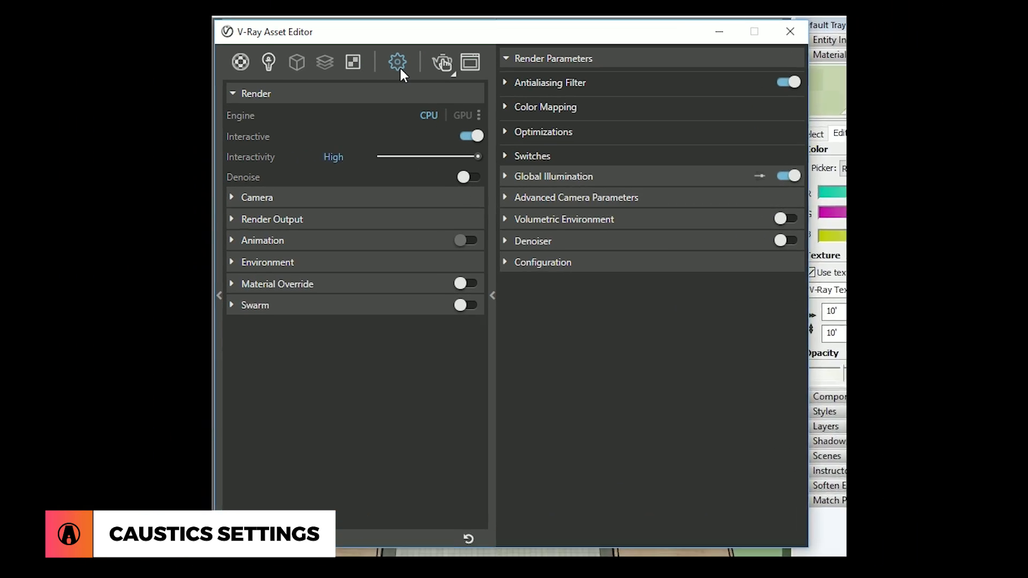
{"action": "left_click", "coordinate": [553, 177]}
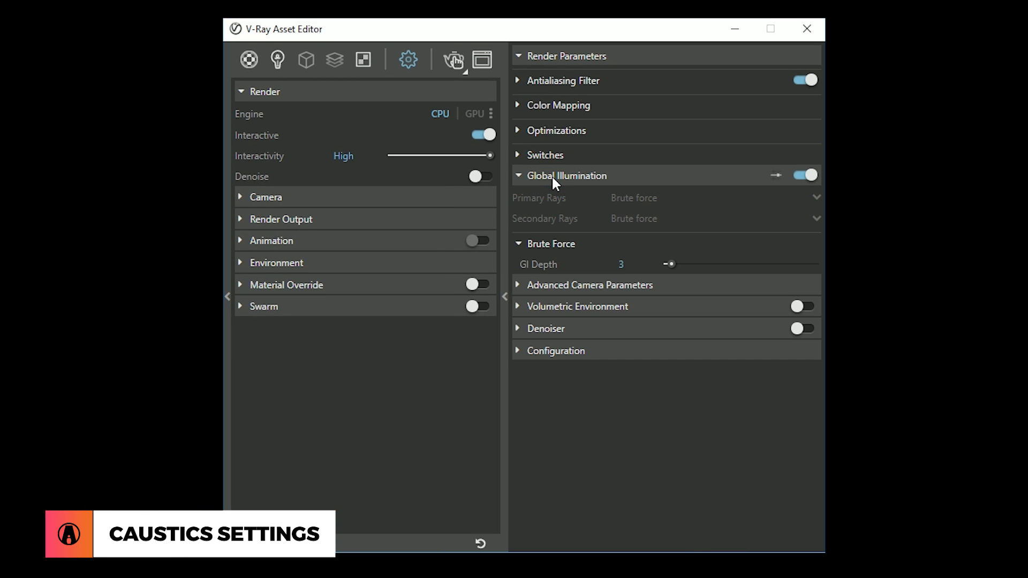
{"action": "mouse_move", "coordinate": [777, 182]}
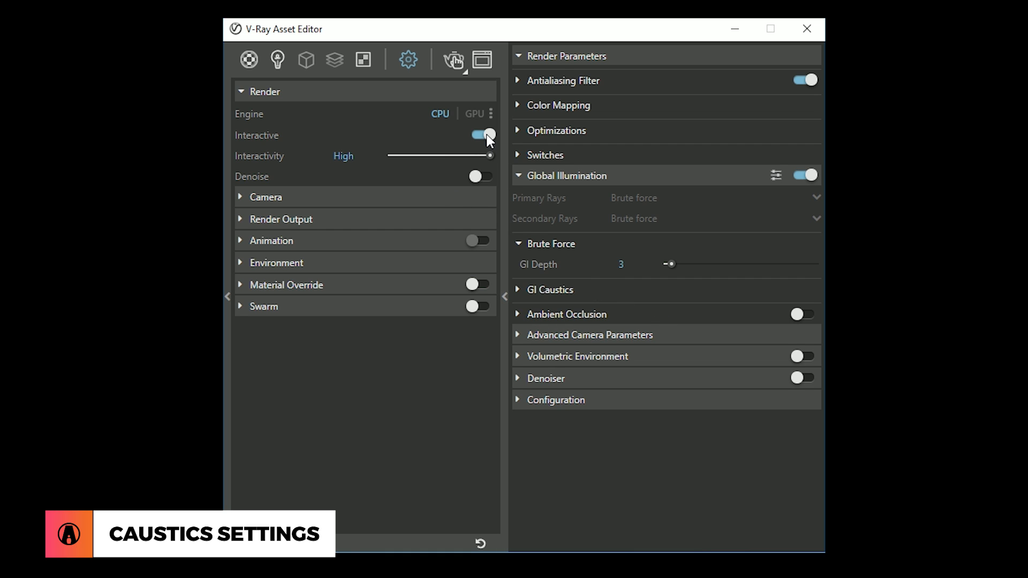
{"action": "left_click", "coordinate": [480, 135]}
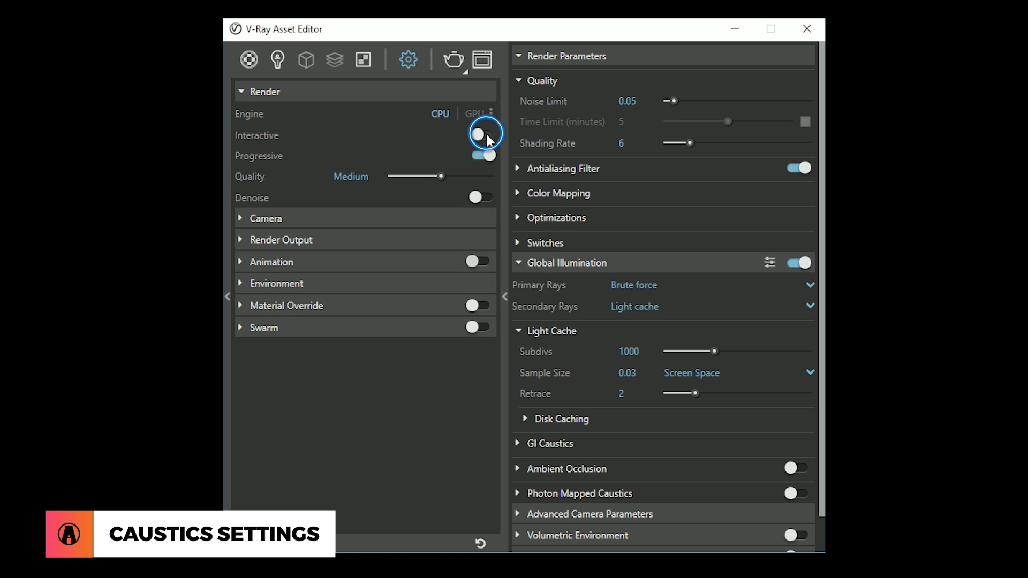
{"action": "left_click", "coordinate": [479, 135]}
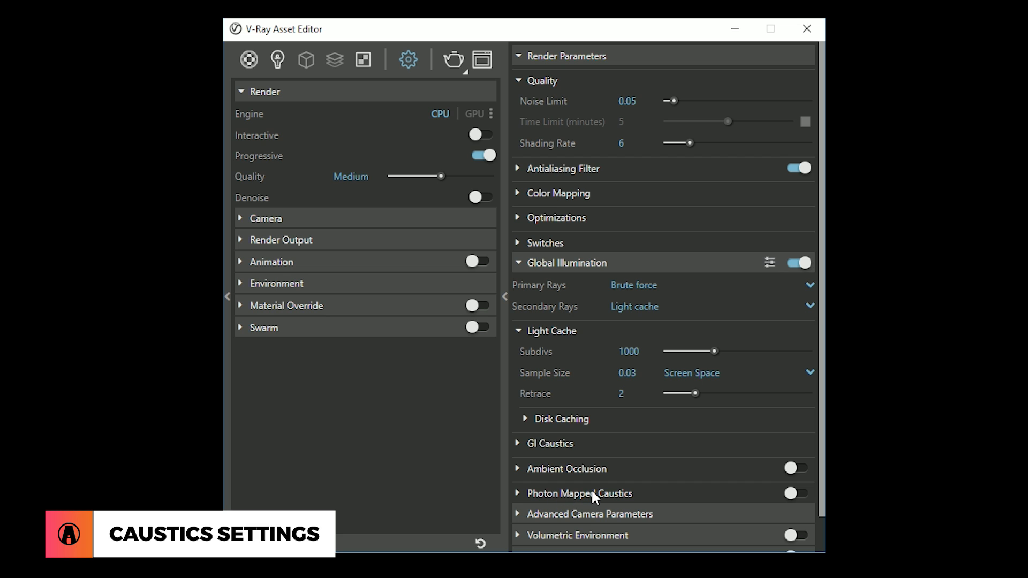
{"action": "mouse_move", "coordinate": [799, 503]}
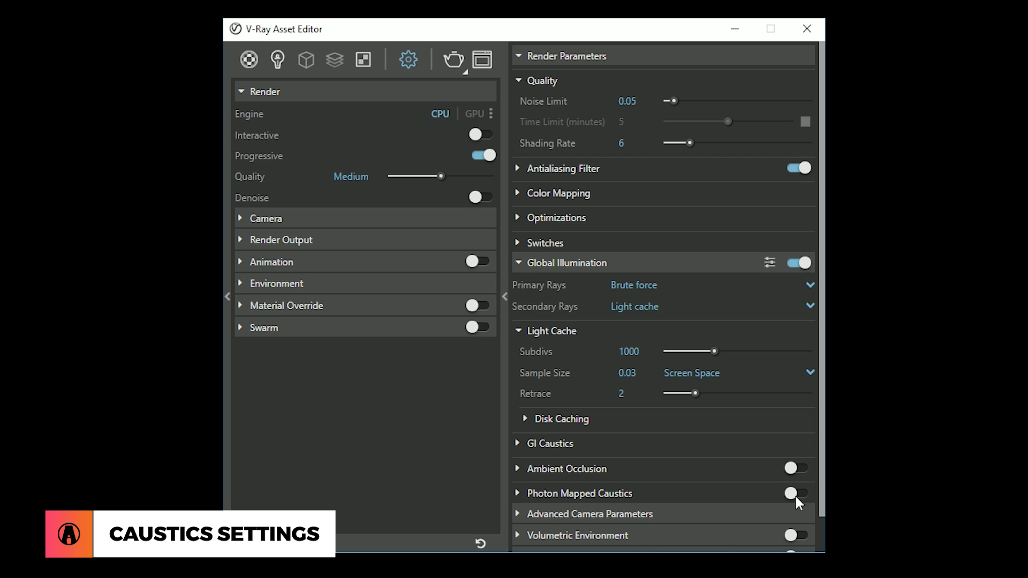
{"action": "left_click", "coordinate": [795, 493]}
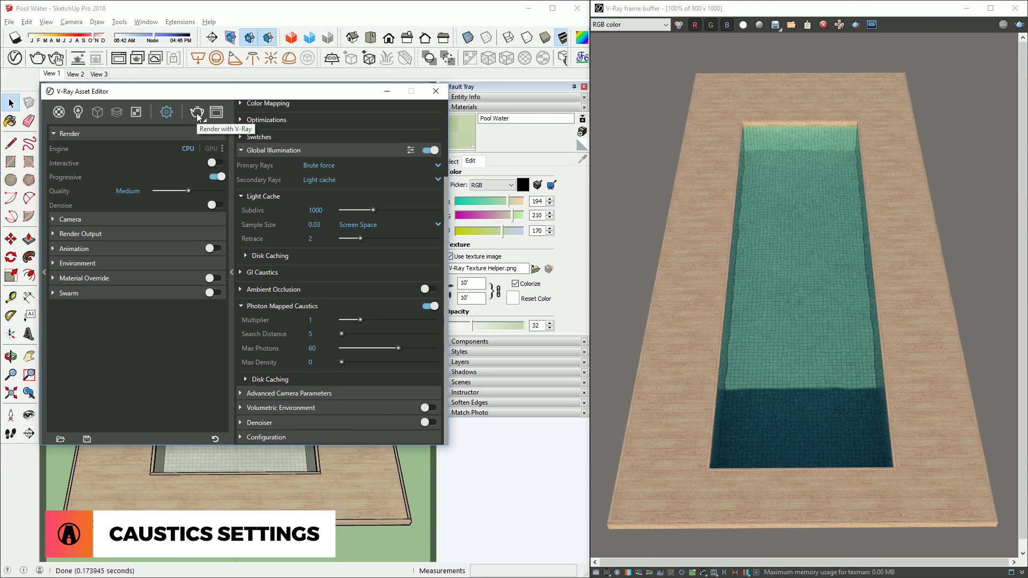
Render the pool, then raise the SunLight's Caustic Photons Emit Radius from 50 to 500
{"action": "left_click", "coordinate": [197, 111]}
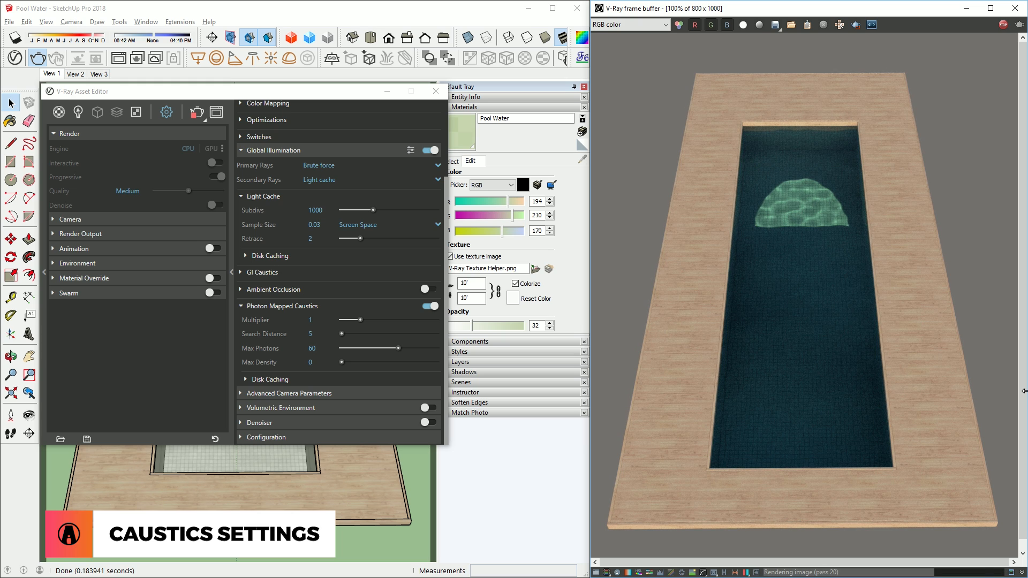
{"action": "left_click", "coordinate": [216, 176]}
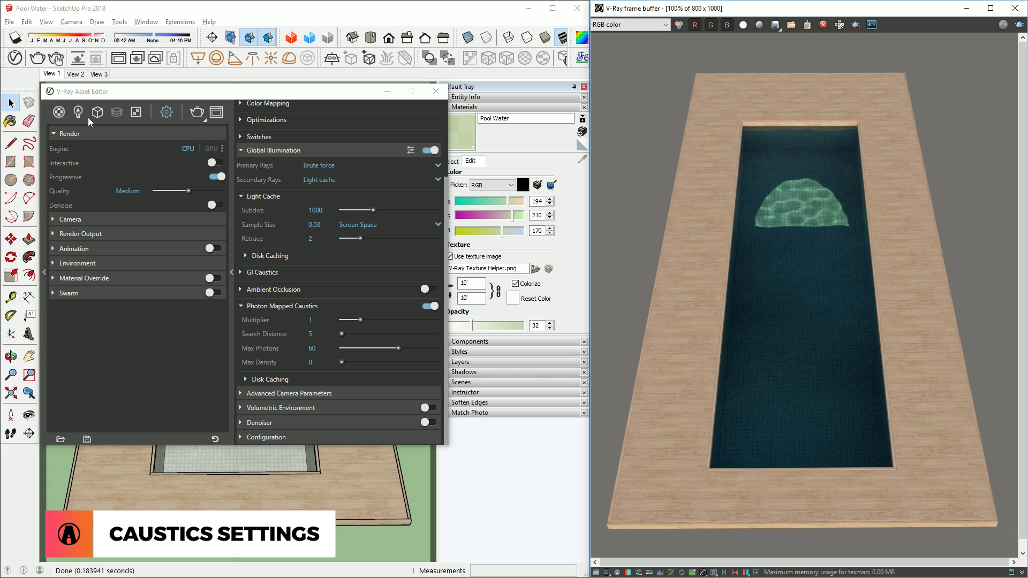
{"action": "left_click", "coordinate": [77, 111]}
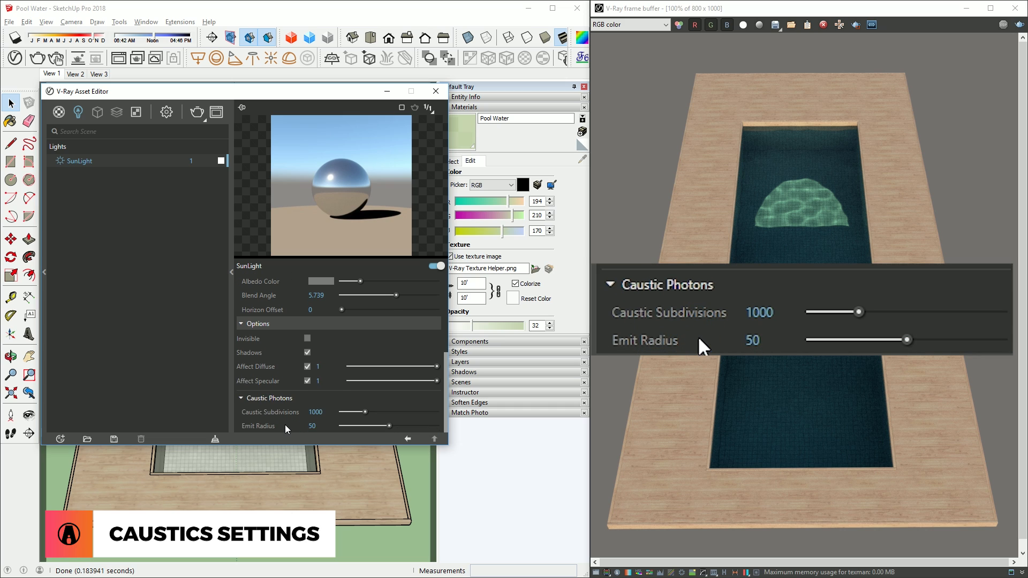
{"action": "type", "text": "500"}
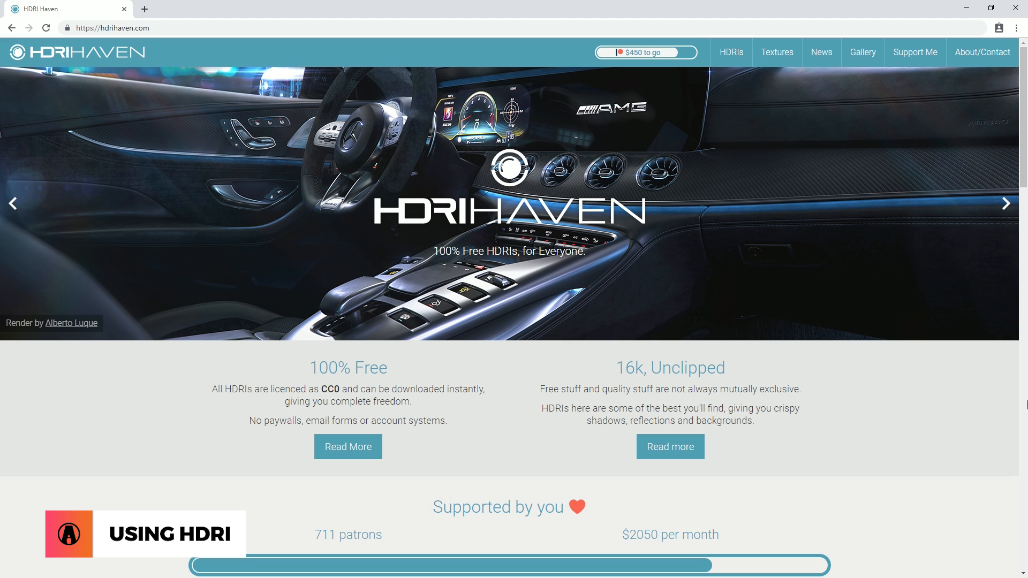
Browse HDRI Haven's Clear category and open the Kiara 6 Afternoon HDRI page
{"action": "left_click", "coordinate": [730, 51]}
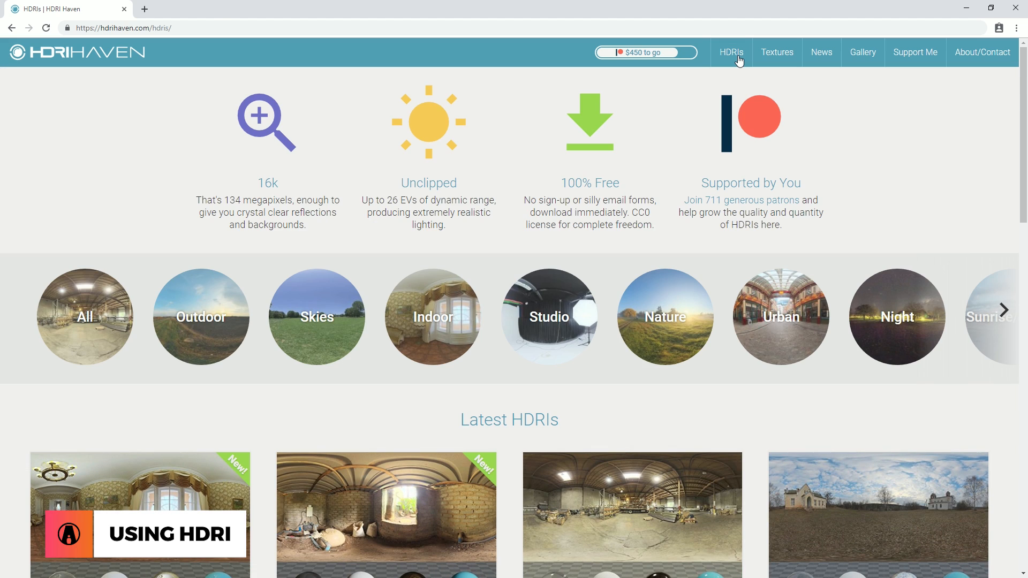
{"action": "left_click", "coordinate": [1003, 310]}
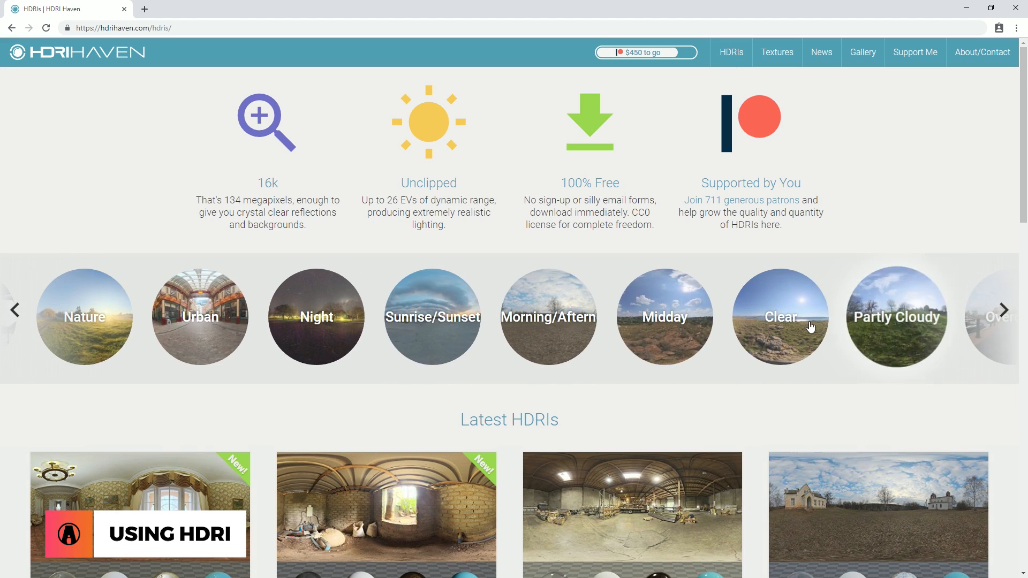
{"action": "left_click", "coordinate": [778, 317]}
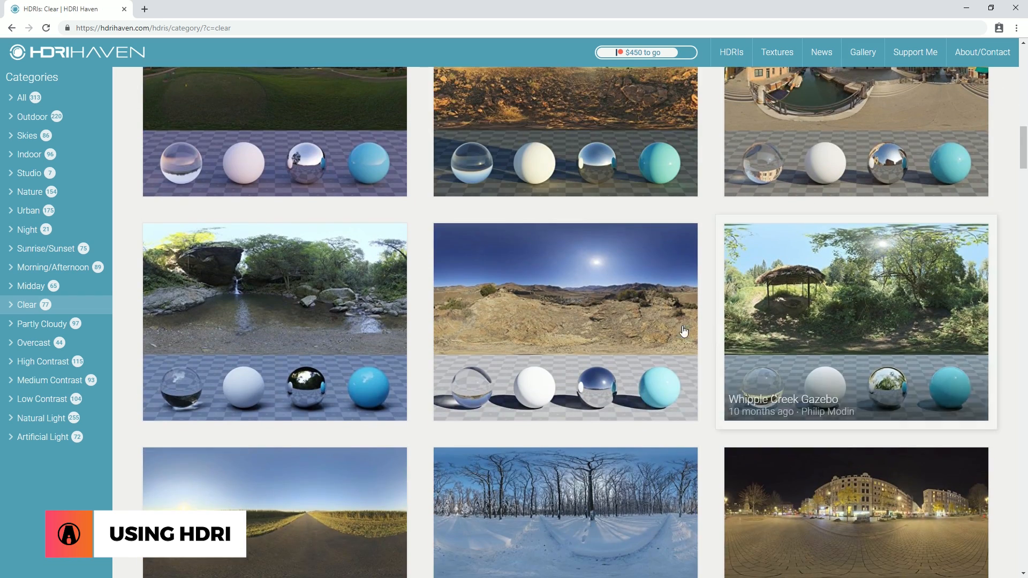
{"action": "left_click", "coordinate": [564, 321]}
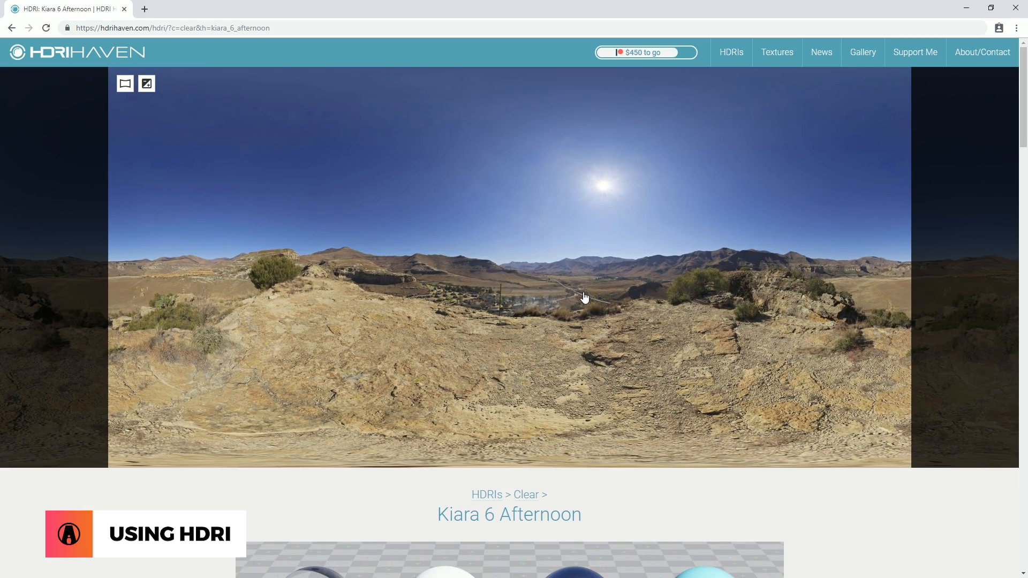
{"action": "scroll", "scroll_direction": "down", "scroll_amount": 3}
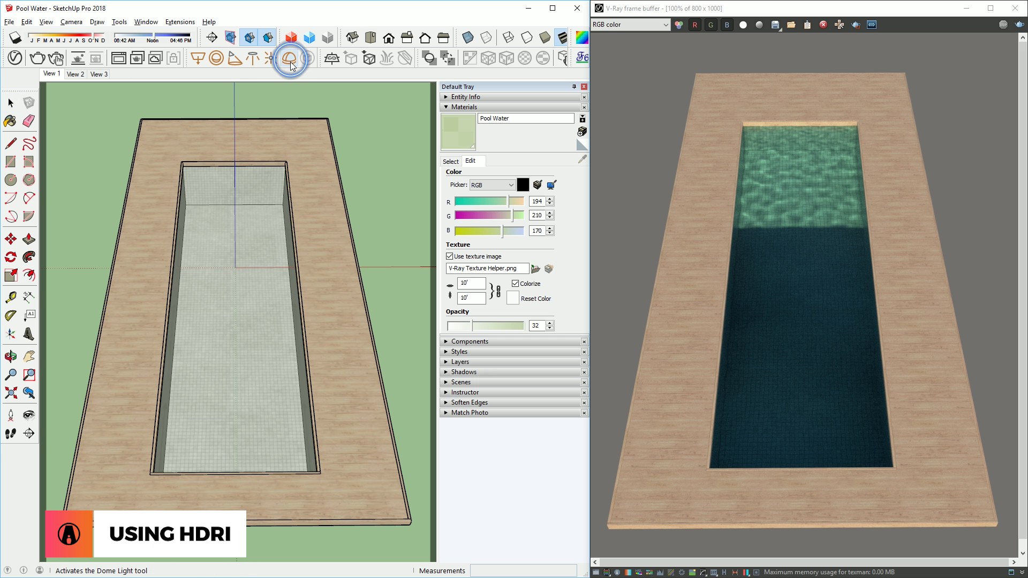
Place a dome light with the HDRI texture and enable Use Transform in its parameters
{"action": "left_click", "coordinate": [290, 58]}
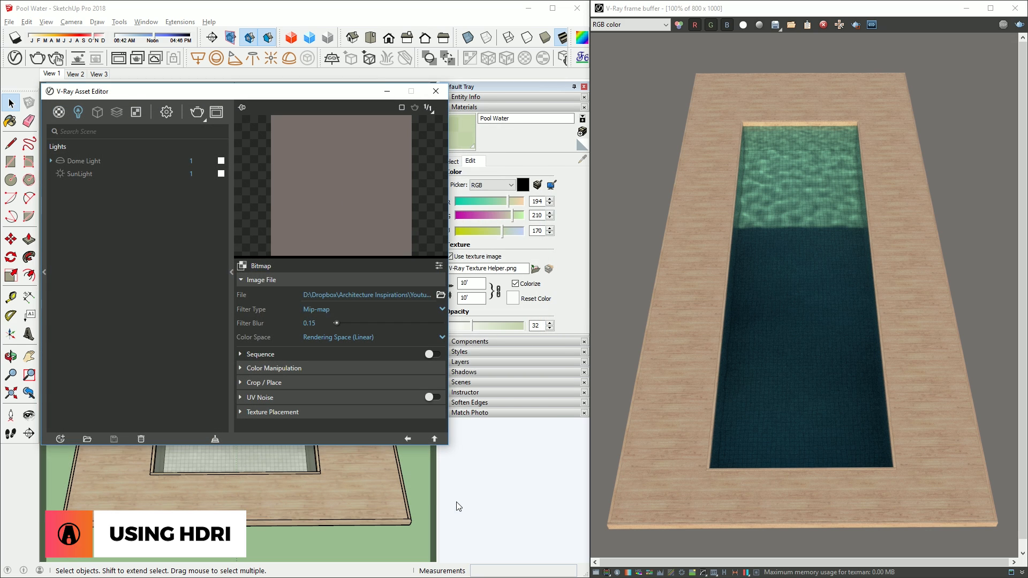
{"action": "left_click", "coordinate": [84, 161]}
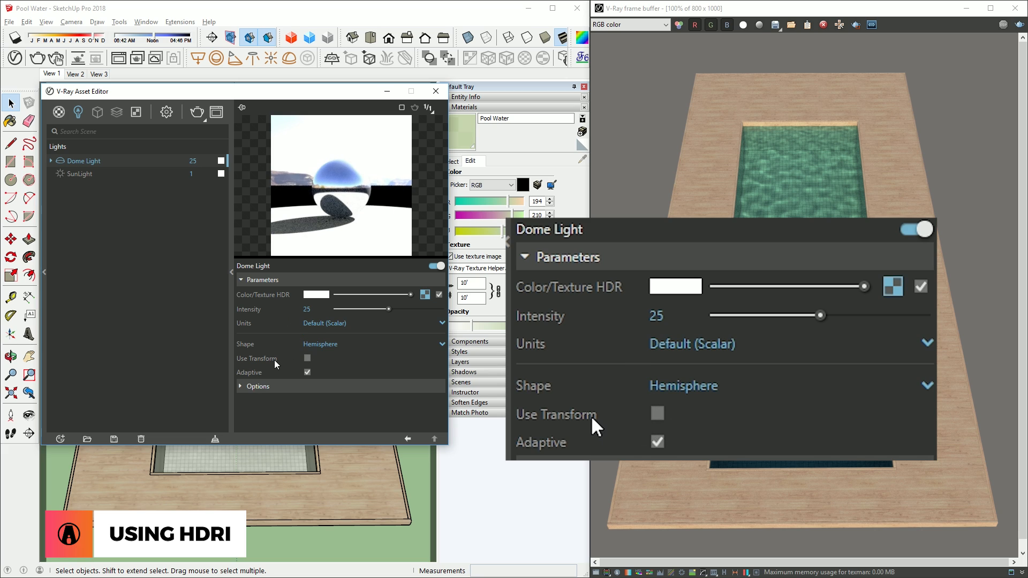
{"action": "left_click", "coordinate": [656, 413]}
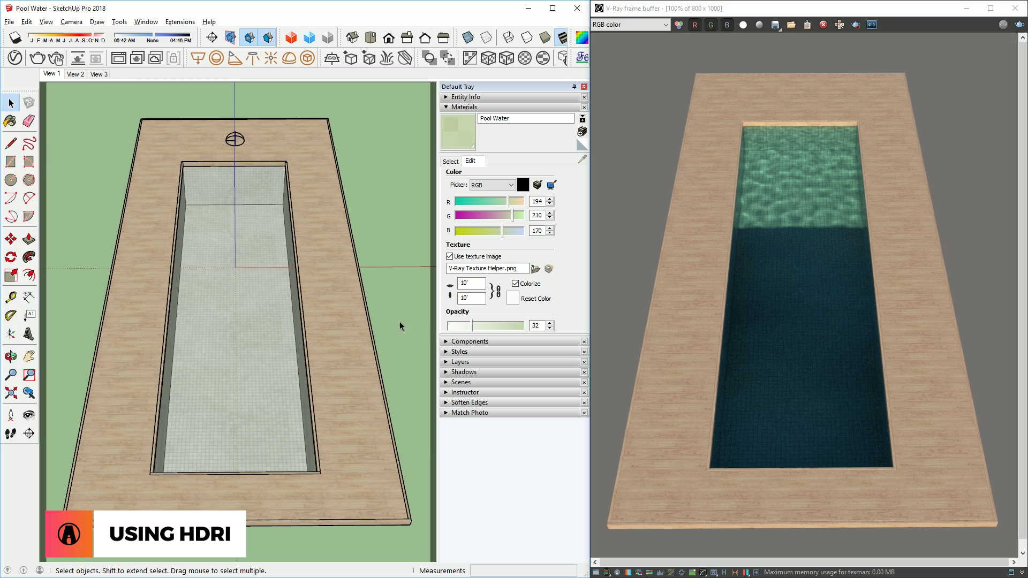
Set Secondary Rays to Light cache, start the dome-lit render, then stop it in the frame buffer
{"action": "right_click", "coordinate": [235, 321]}
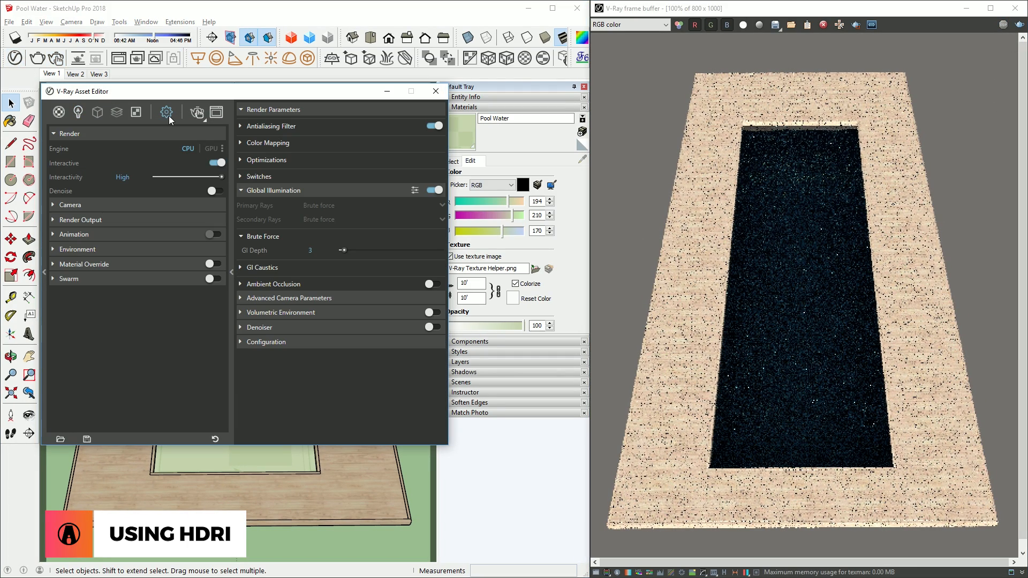
{"action": "left_click", "coordinate": [216, 161]}
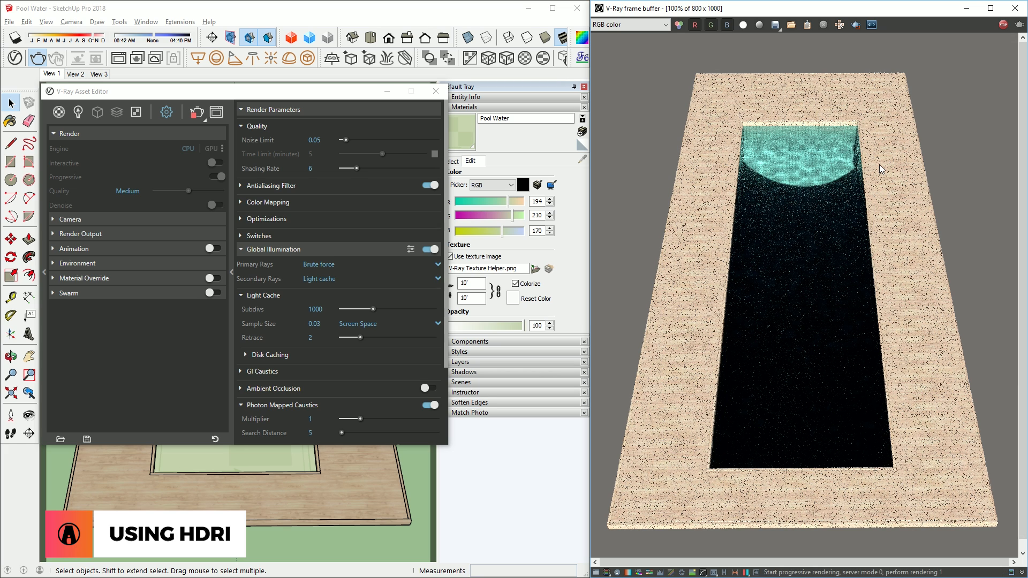
{"action": "left_click", "coordinate": [1002, 25]}
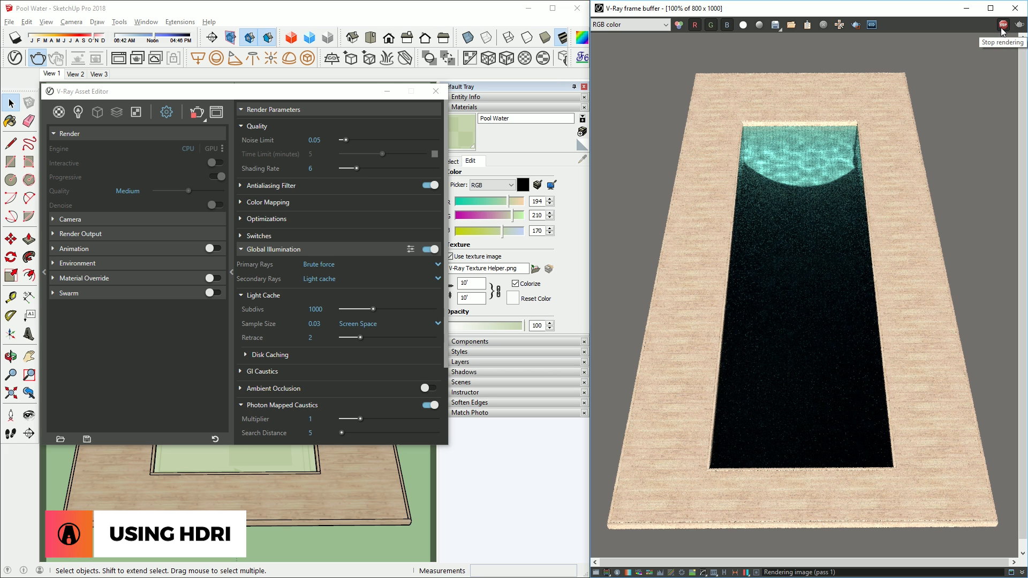
Set the Dome Light's Caustic Photons Emit Distance to 400 and re-render the pool
{"action": "left_click", "coordinate": [77, 112]}
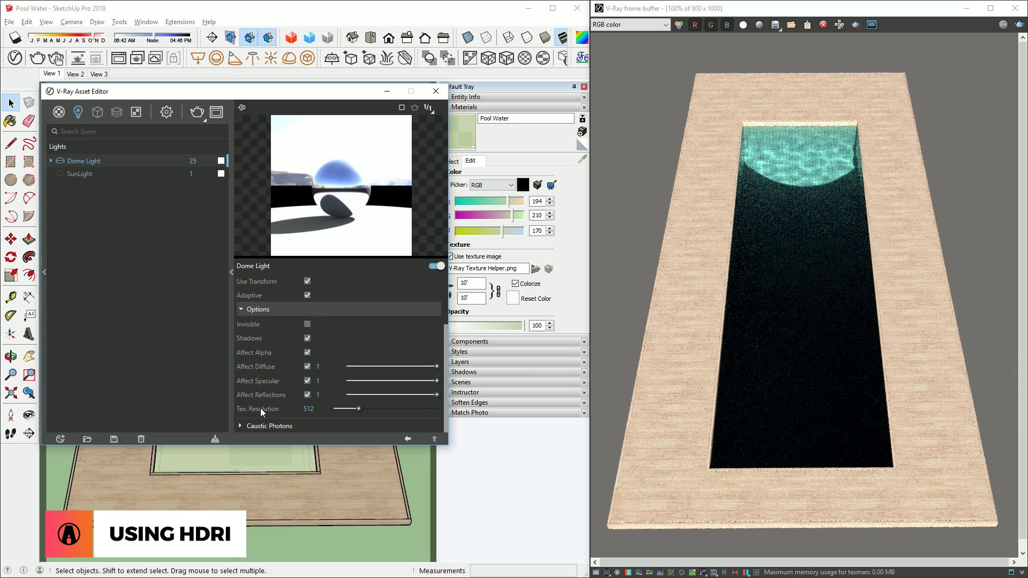
{"action": "left_click", "coordinate": [241, 425]}
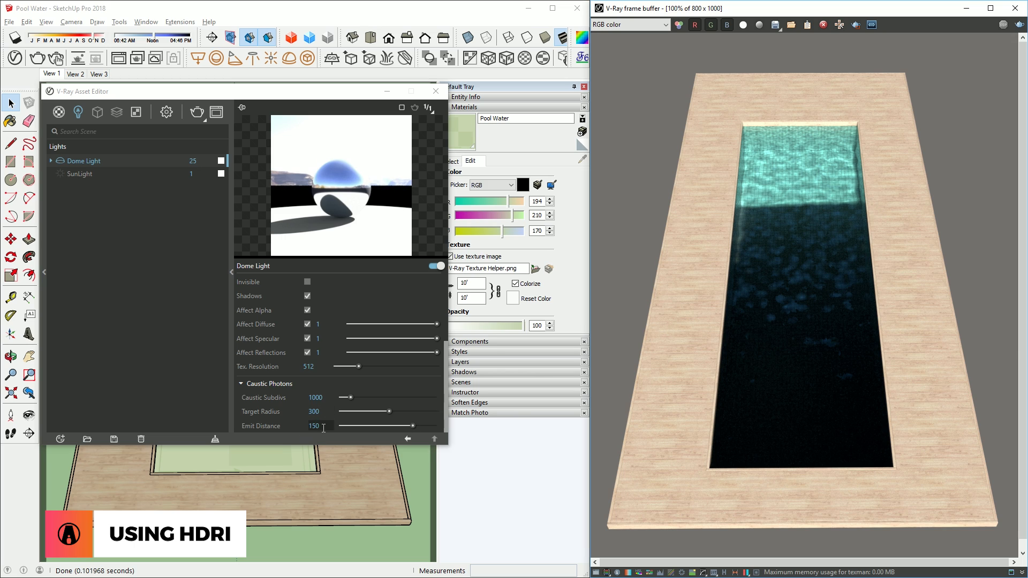
{"action": "type", "text": "400"}
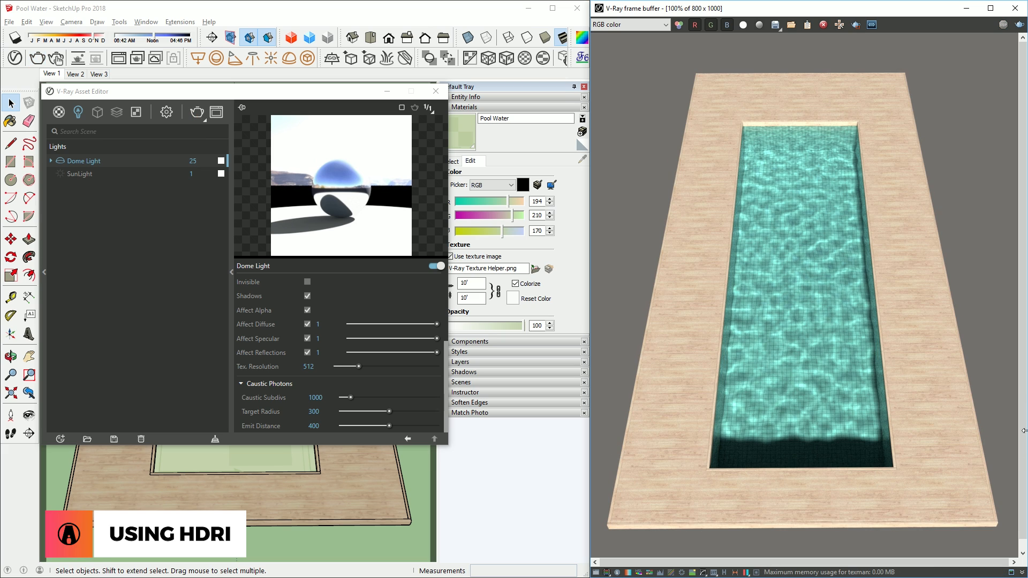
{"action": "left_click", "coordinate": [78, 113]}
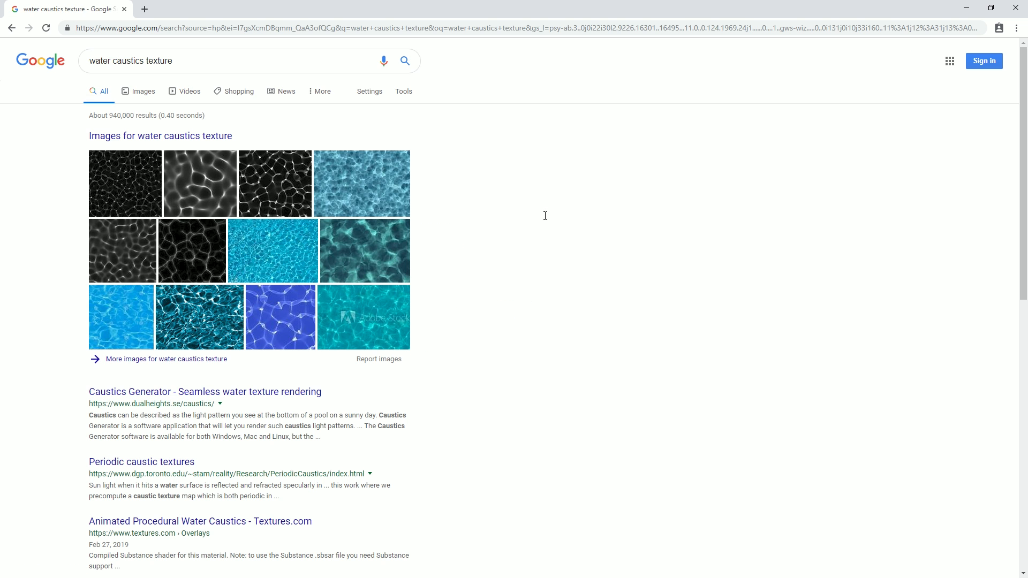
{"action": "left_click", "coordinate": [124, 183]}
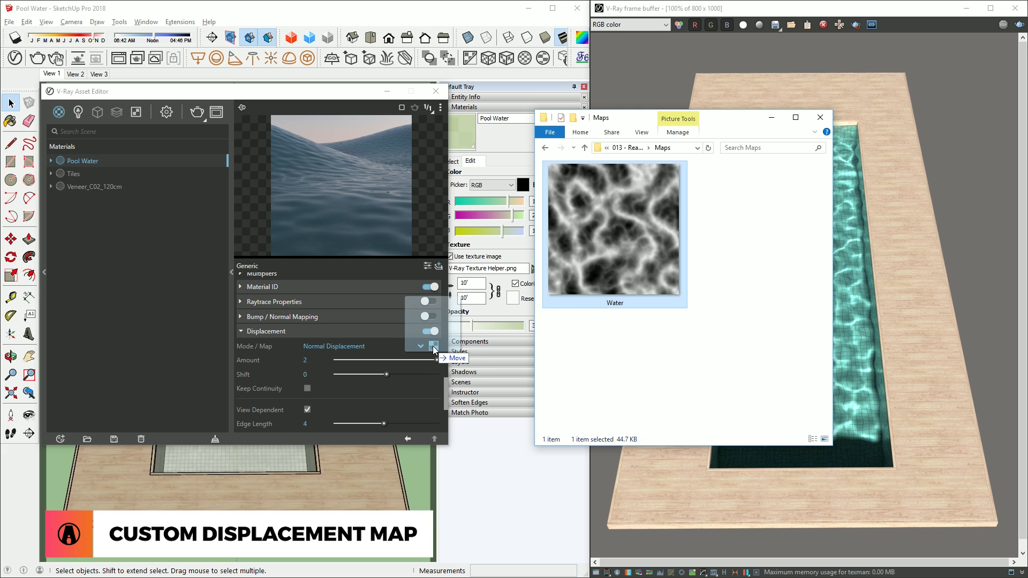
Assign Water.jpg as Pool Water's displacement map with Amount 0.5
{"action": "left_click", "coordinate": [819, 117]}
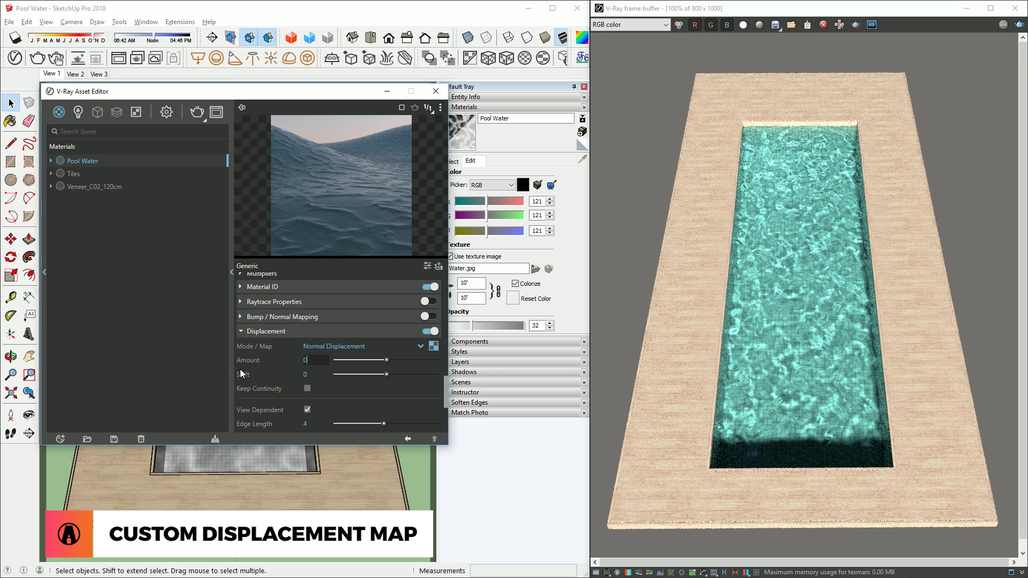
{"action": "type", "text": "0.5"}
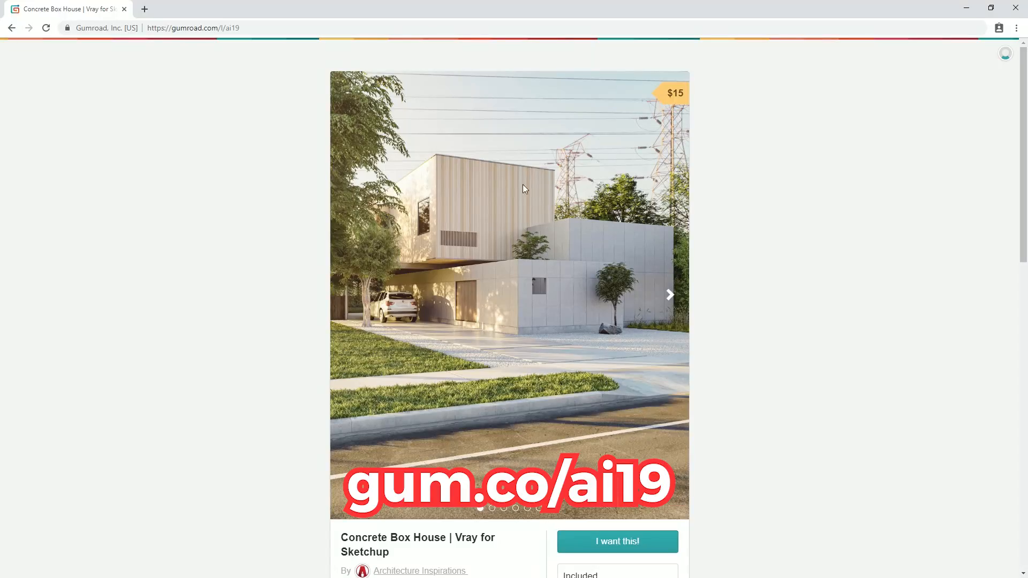
Go to the Archinspirations Patreon posts page and start Become a patron checkout
{"action": "left_click", "coordinate": [669, 295]}
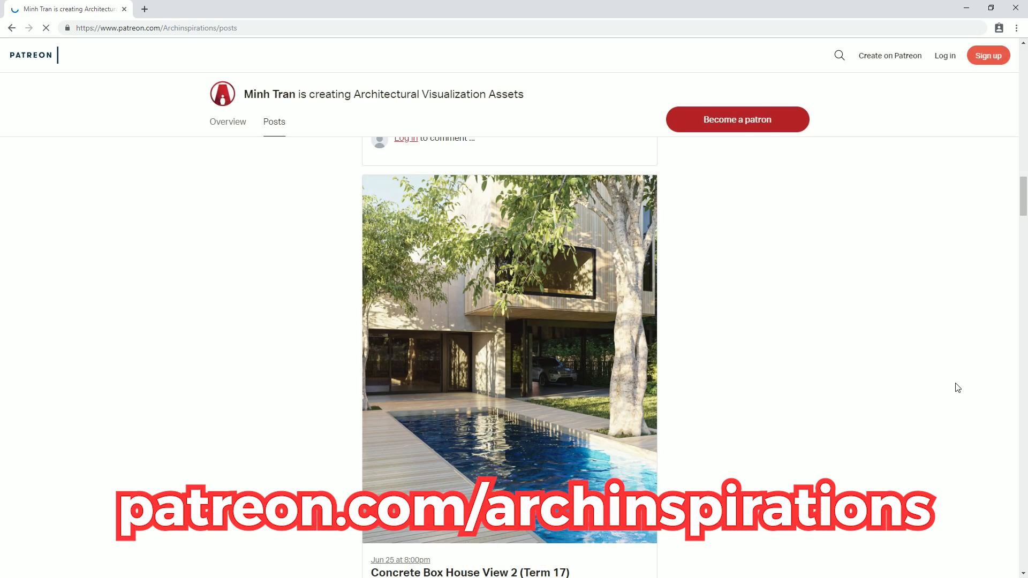
{"action": "left_click", "coordinate": [736, 119]}
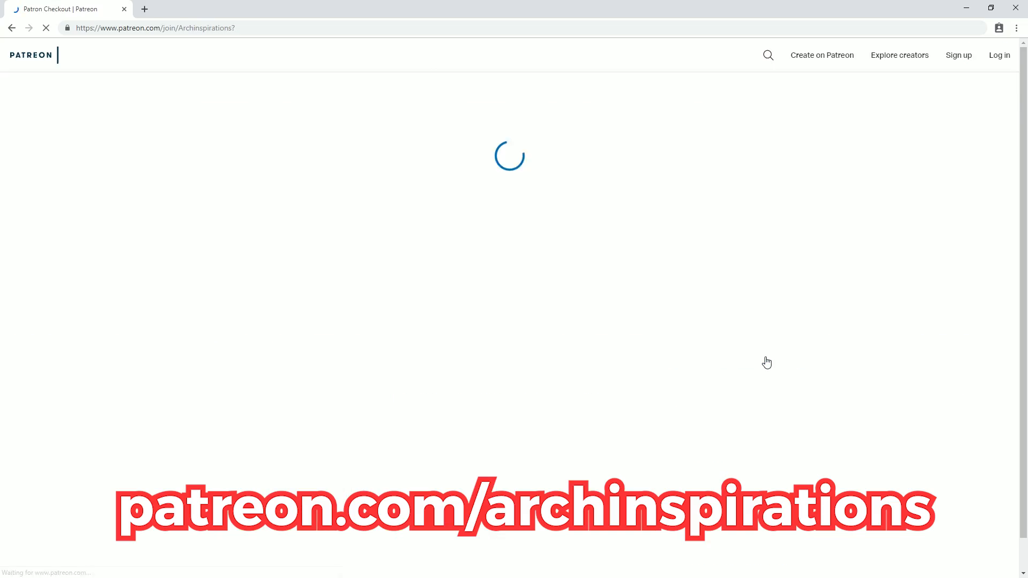